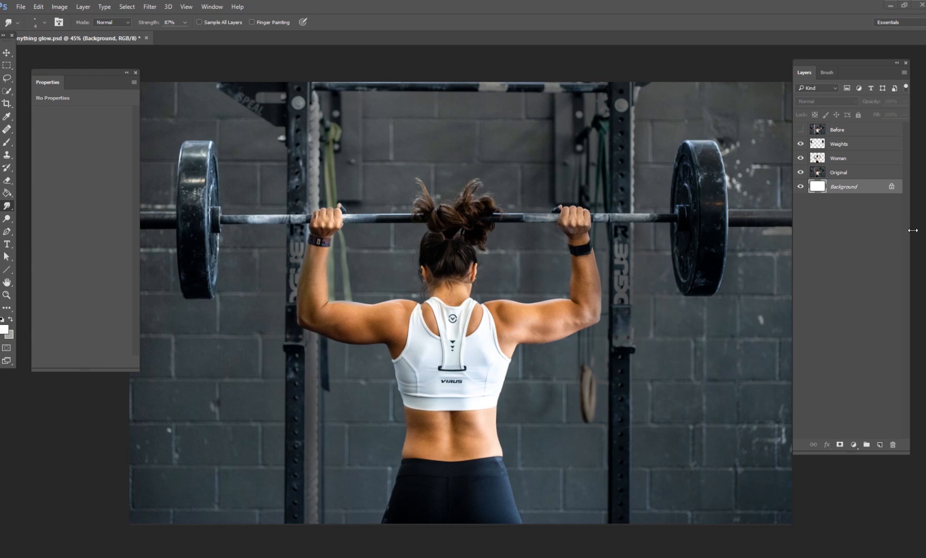
{"action": "mouse_move", "coordinate": [896, 248]}
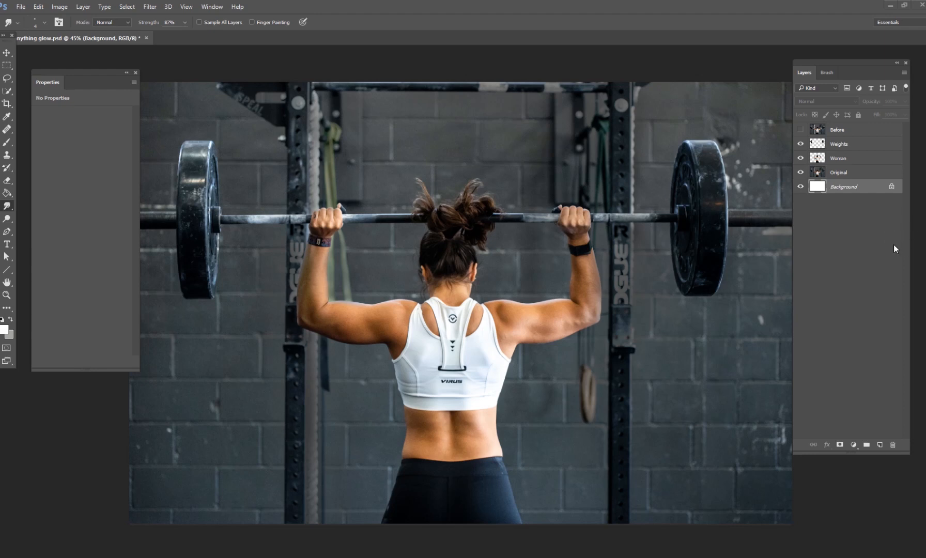
{"action": "mouse_move", "coordinate": [888, 241]}
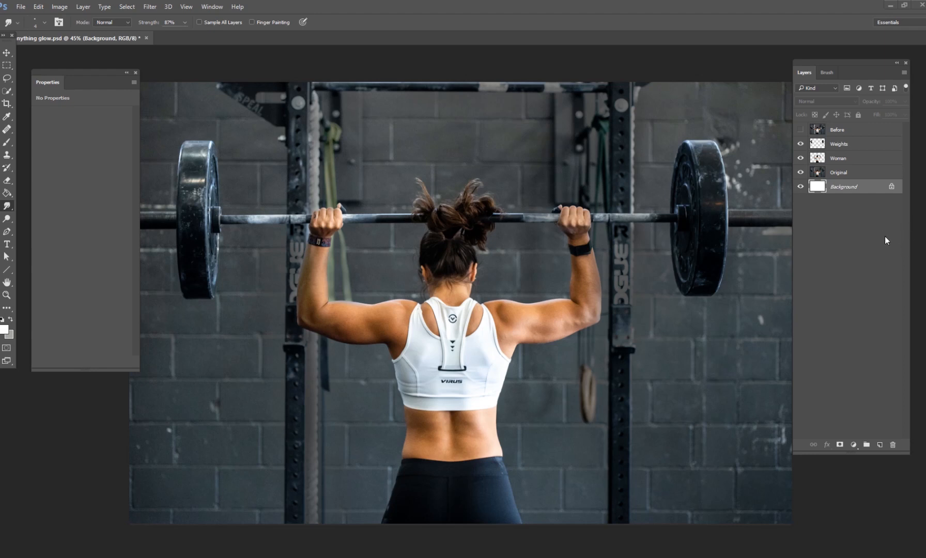
{"action": "mouse_move", "coordinate": [906, 247]}
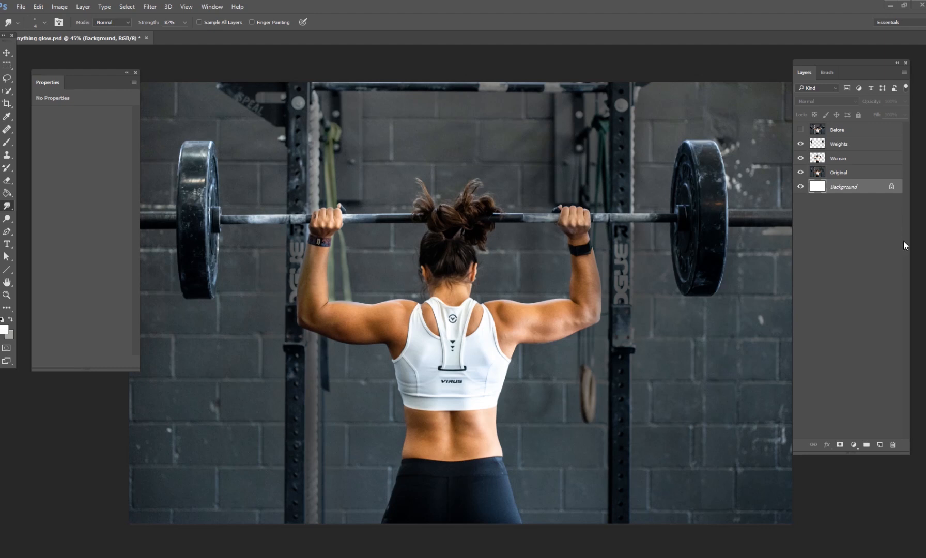
{"action": "mouse_move", "coordinate": [876, 186]}
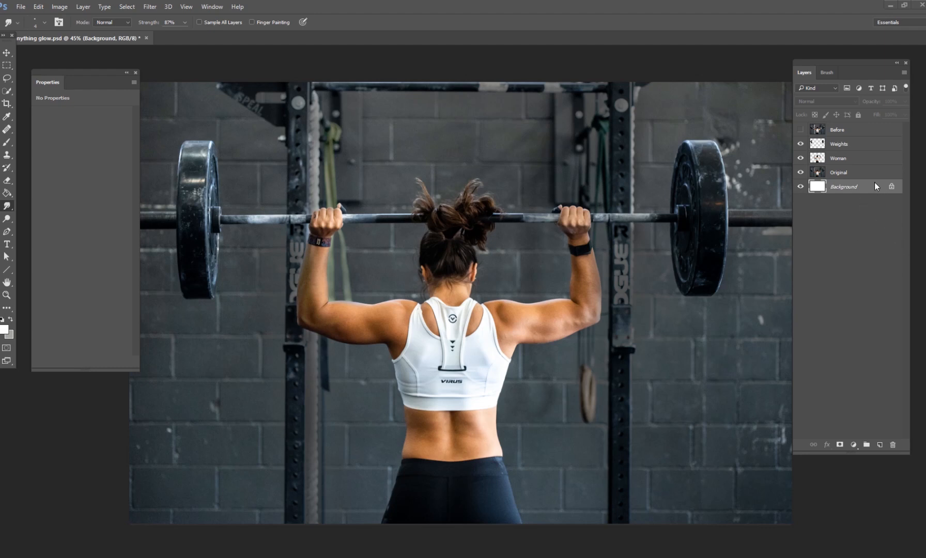
{"action": "mouse_move", "coordinate": [838, 175]}
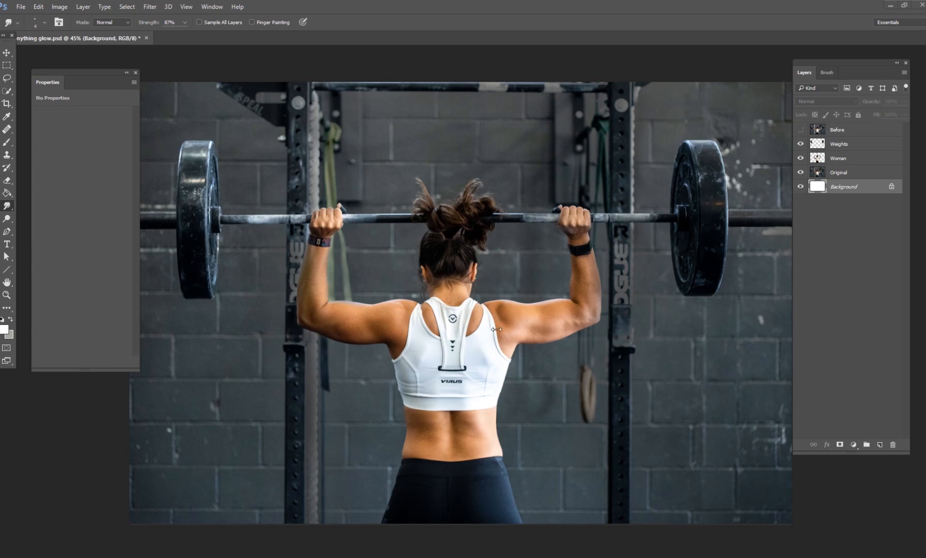
{"action": "mouse_move", "coordinate": [781, 213]}
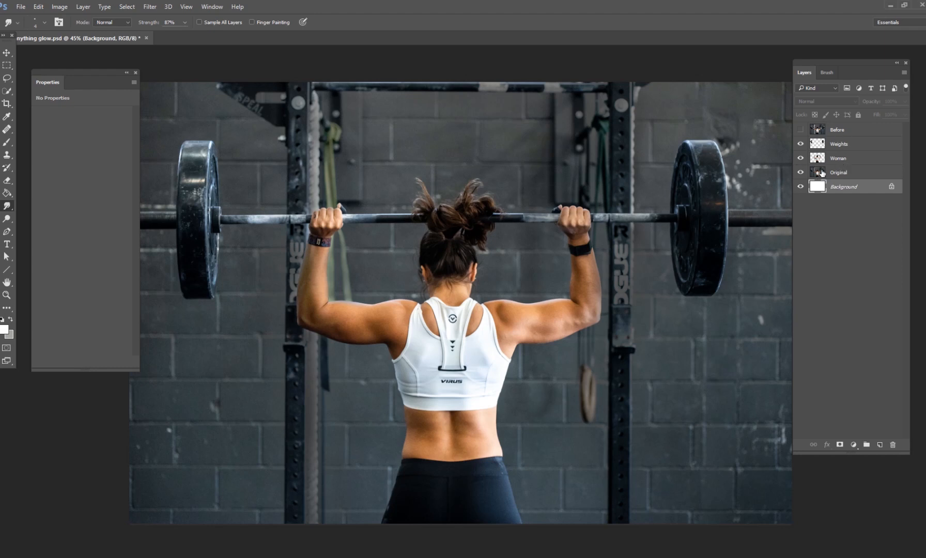
Check the Original, Woman and Background layers, ending with Woman selected
{"action": "left_click", "coordinate": [8, 53]}
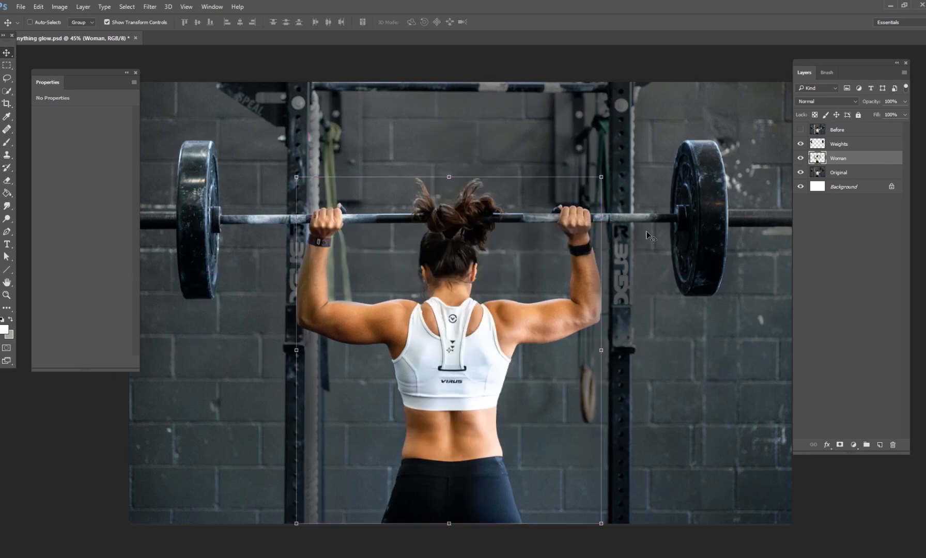
{"action": "mouse_move", "coordinate": [619, 231]}
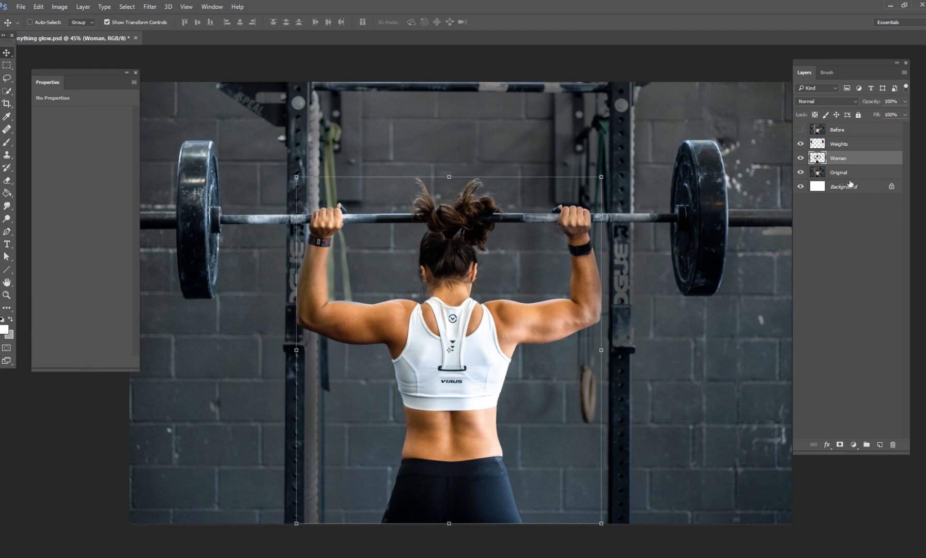
{"action": "left_click", "coordinate": [839, 172]}
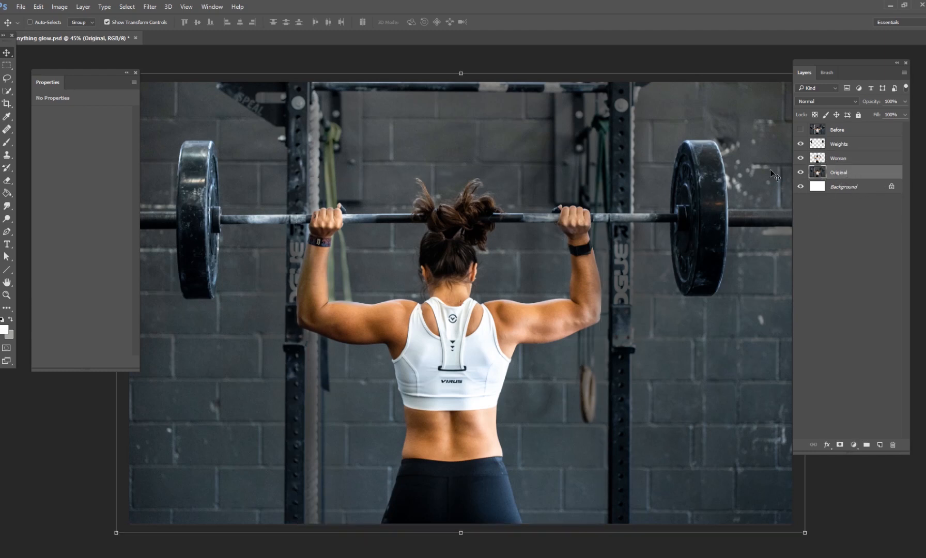
{"action": "left_click", "coordinate": [838, 158]}
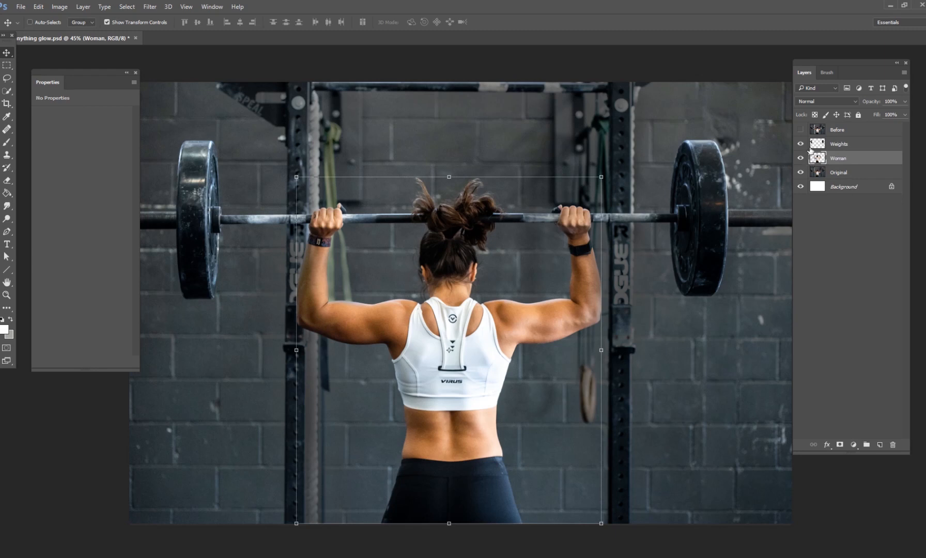
{"action": "left_click", "coordinate": [802, 144]}
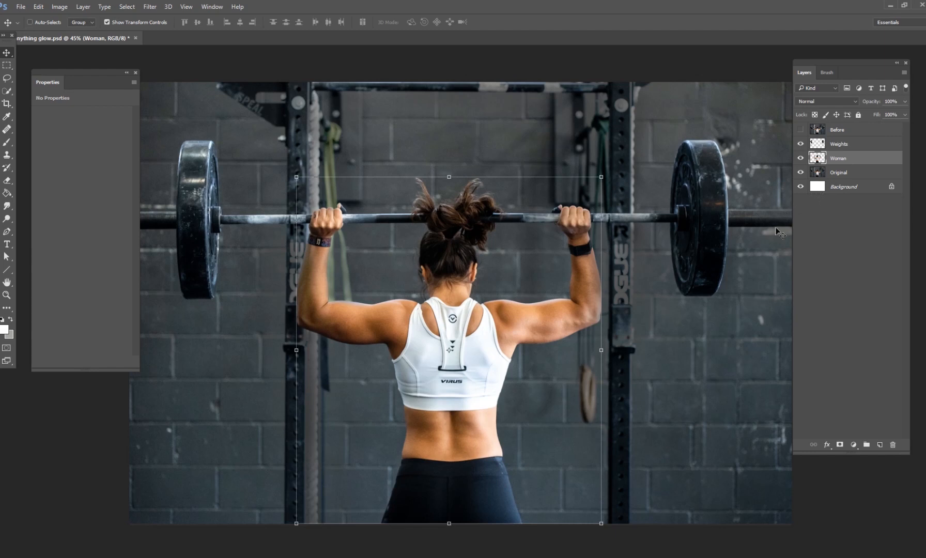
{"action": "left_click", "coordinate": [844, 187]}
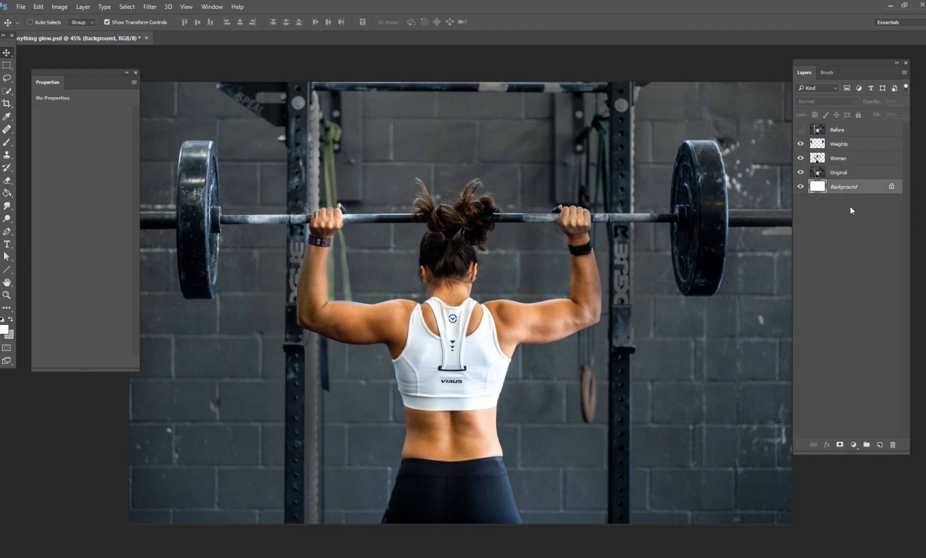
{"action": "mouse_move", "coordinate": [750, 256]}
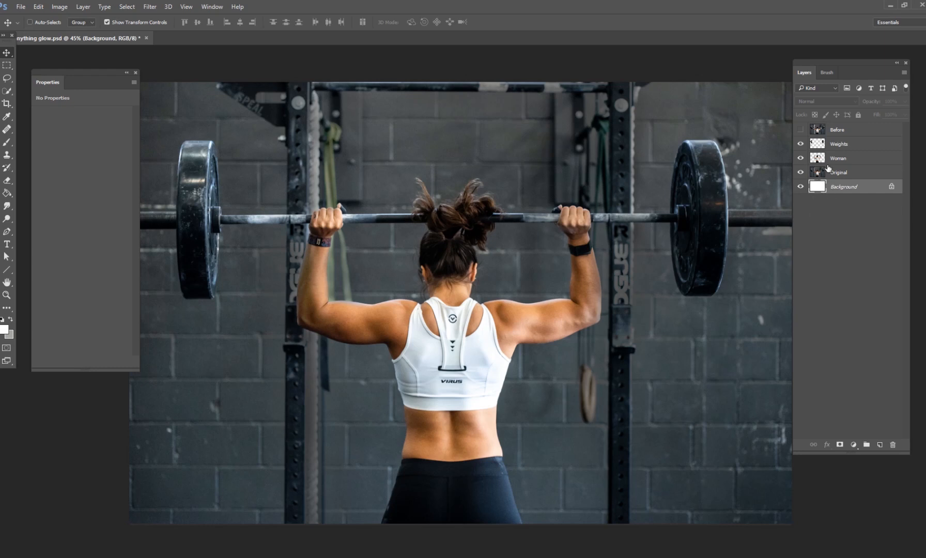
{"action": "left_click", "coordinate": [838, 158]}
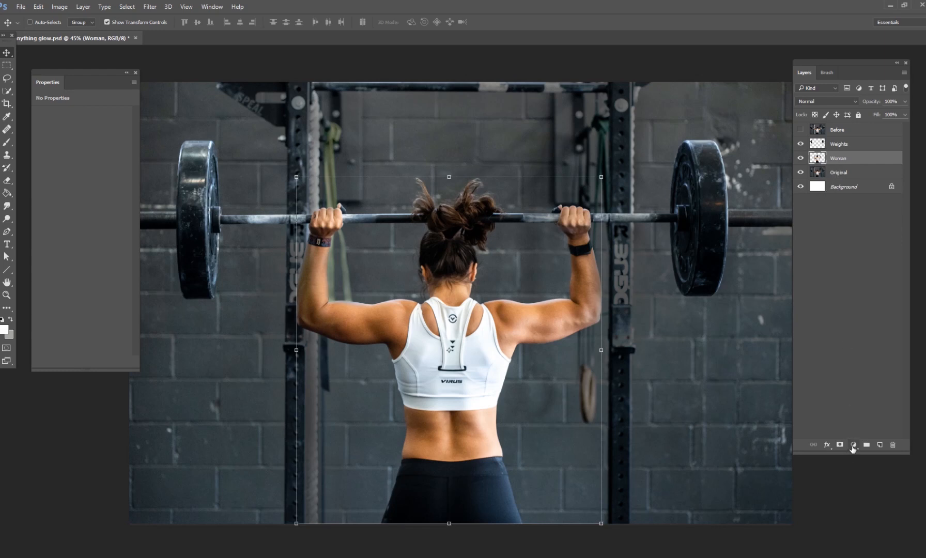
Add a Levels adjustment with output white near 105 and set Weights to Screen
{"action": "left_click", "coordinate": [852, 445]}
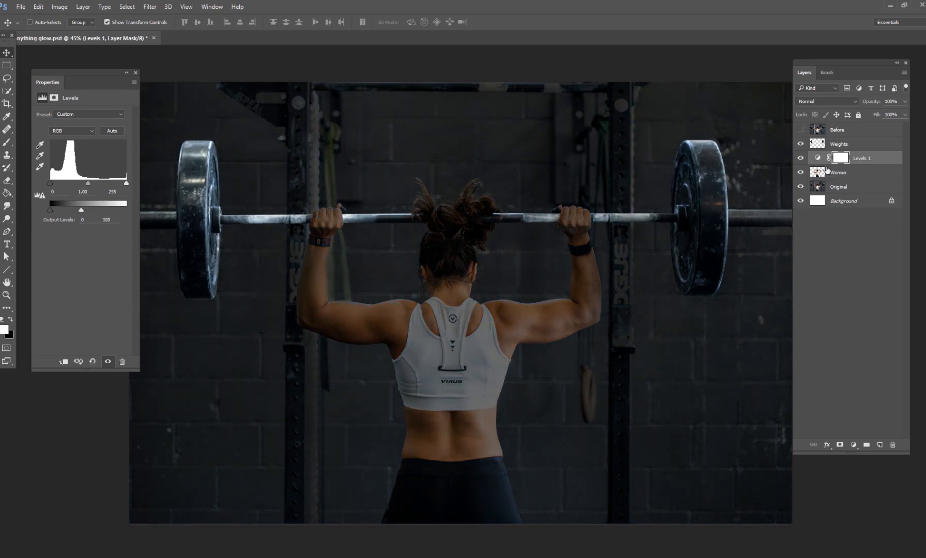
{"action": "left_click", "coordinate": [839, 144]}
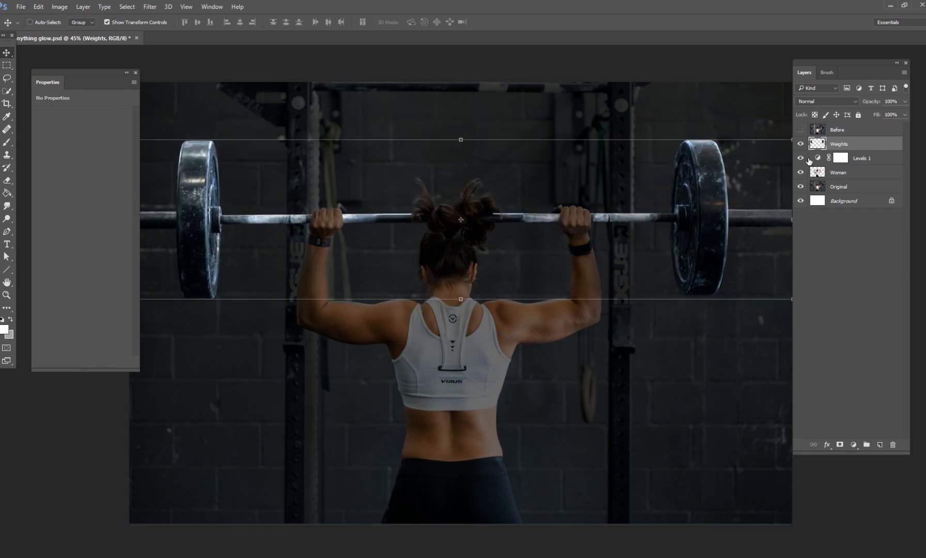
{"action": "mouse_move", "coordinate": [780, 164]}
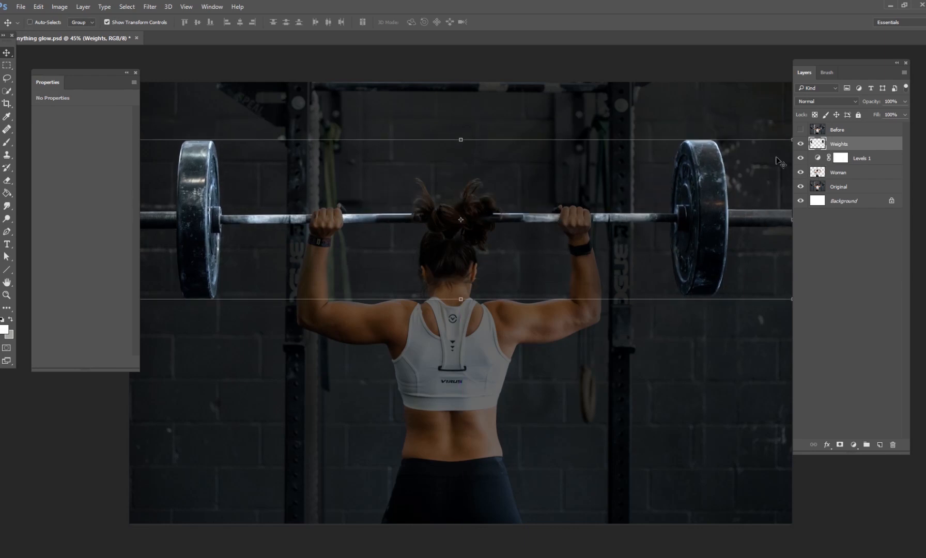
{"action": "left_click", "coordinate": [827, 101]}
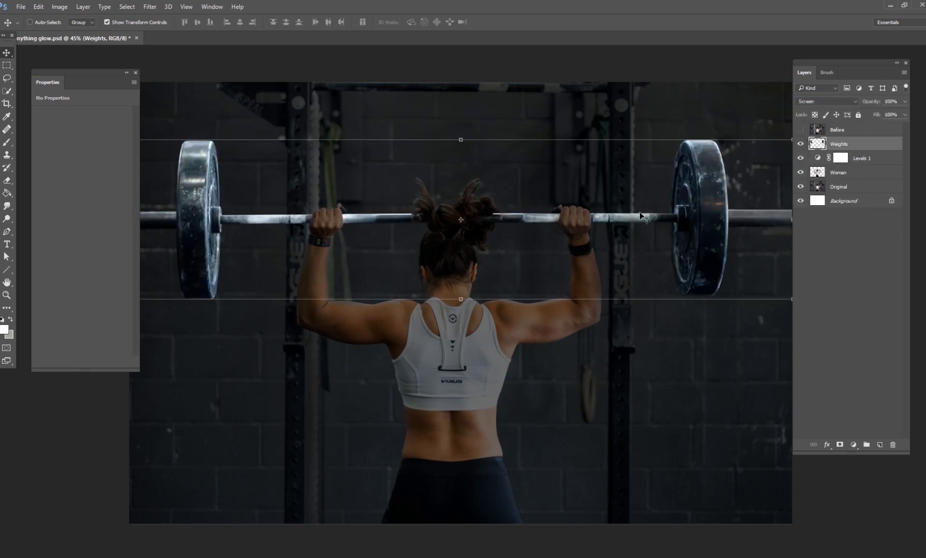
{"action": "left_click", "coordinate": [863, 158]}
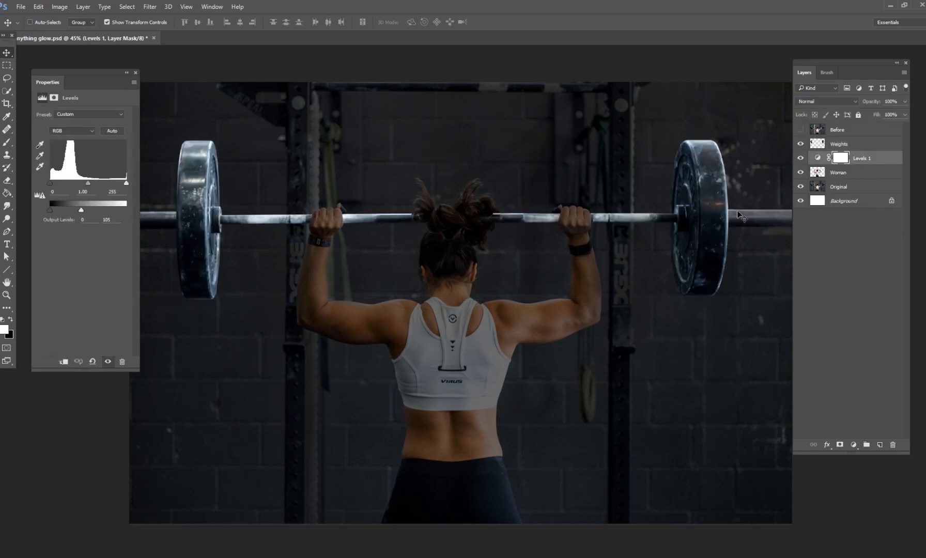
Add a second Levels adjustment clipped to Woman with output white at 124
{"action": "left_click", "coordinate": [854, 446]}
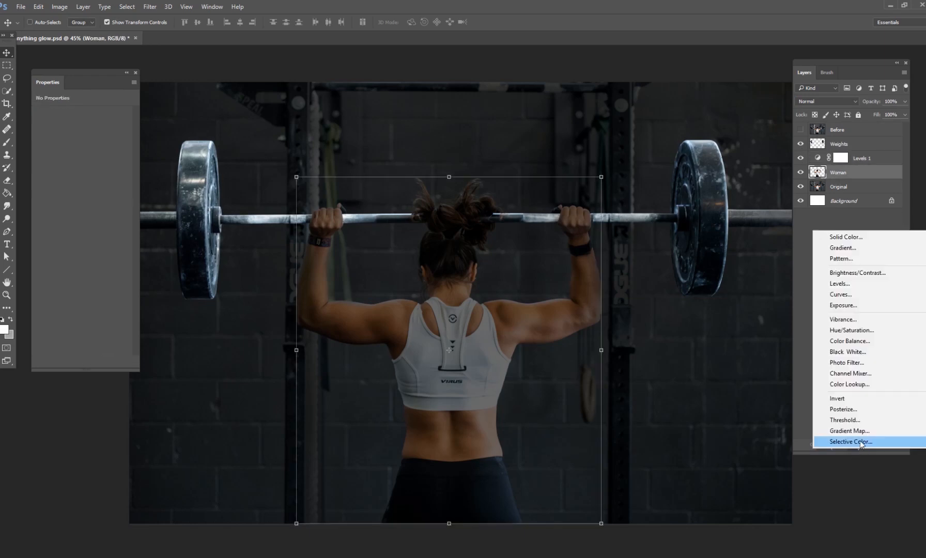
{"action": "mouse_move", "coordinate": [840, 284]}
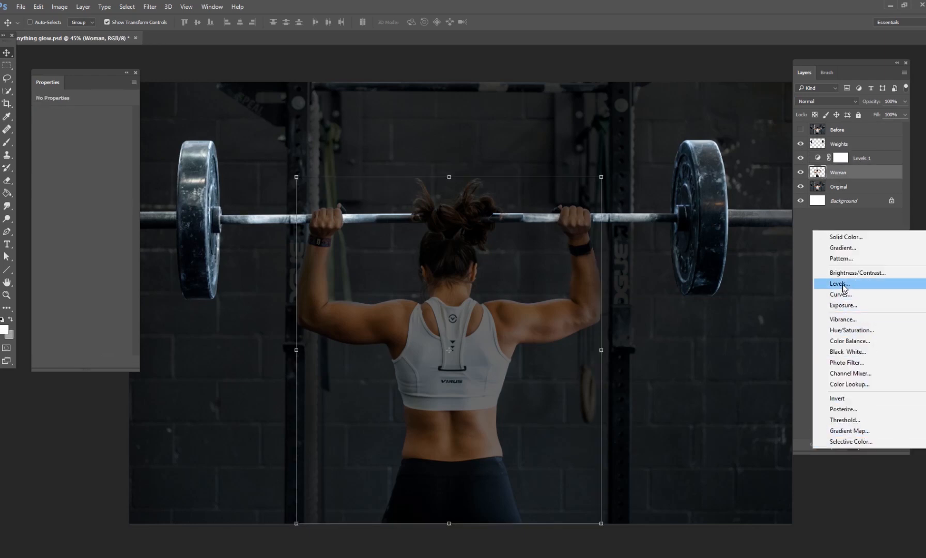
{"action": "left_click", "coordinate": [841, 288]}
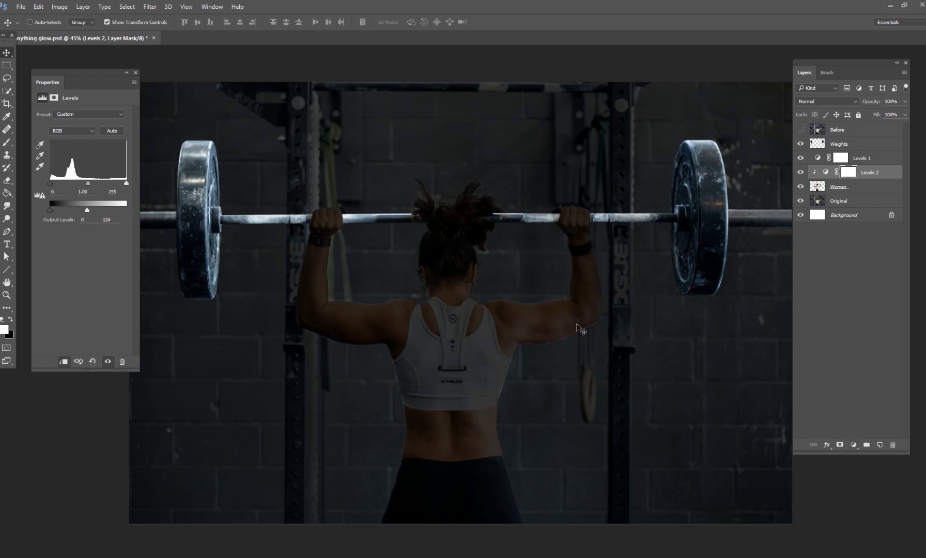
{"action": "mouse_move", "coordinate": [873, 463]}
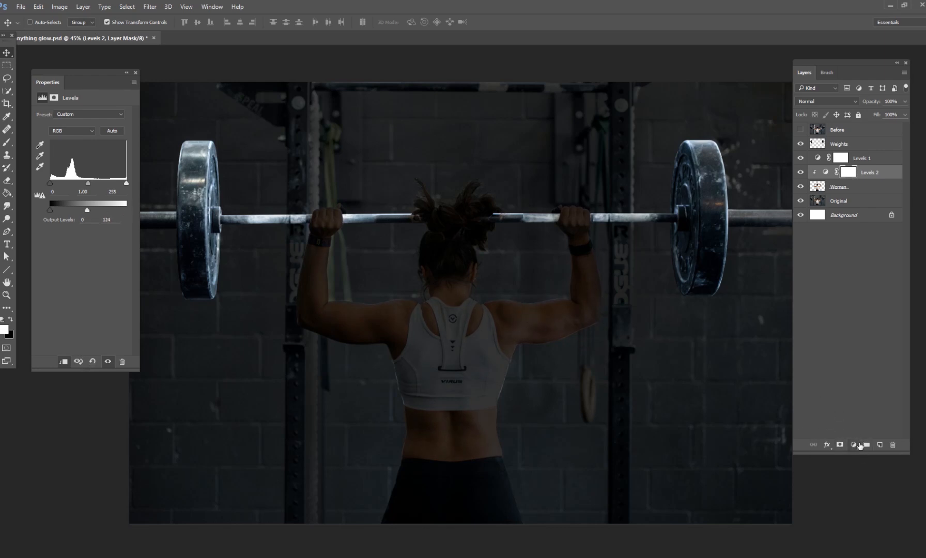
Add a Hue/Saturation adjustment with Saturation around -85 to grey out the woman
{"action": "left_click", "coordinate": [855, 445]}
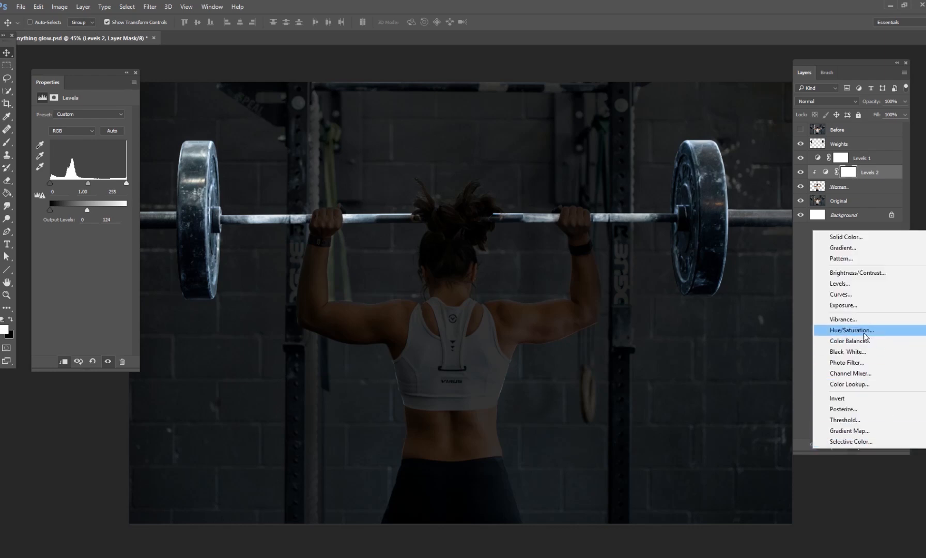
{"action": "left_click", "coordinate": [851, 330]}
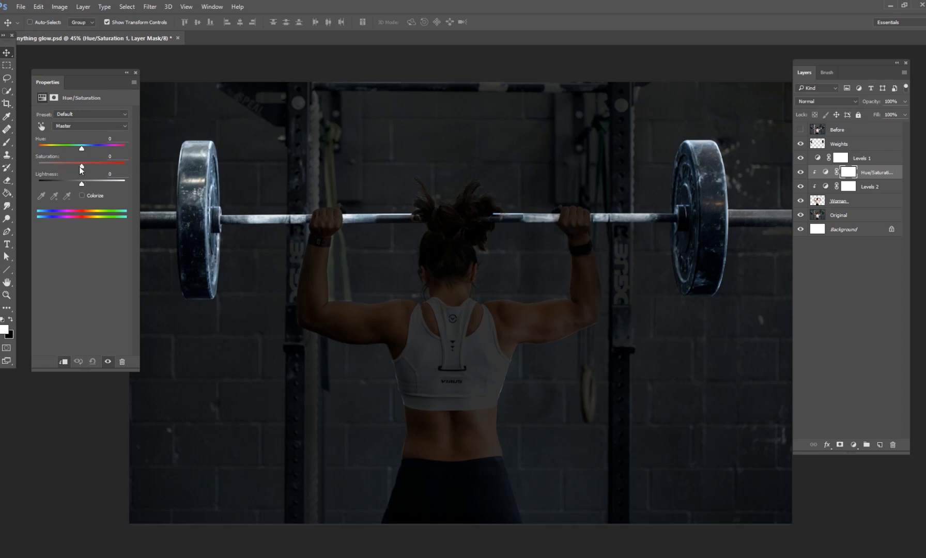
{"action": "left_click_drag", "start_coordinate": [81, 163], "coordinate": [46, 162]}
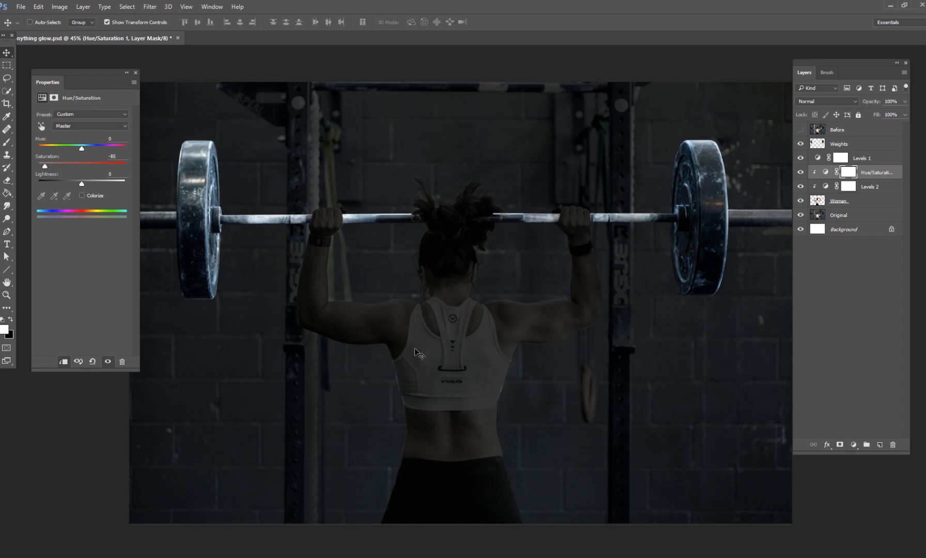
{"action": "mouse_move", "coordinate": [727, 260]}
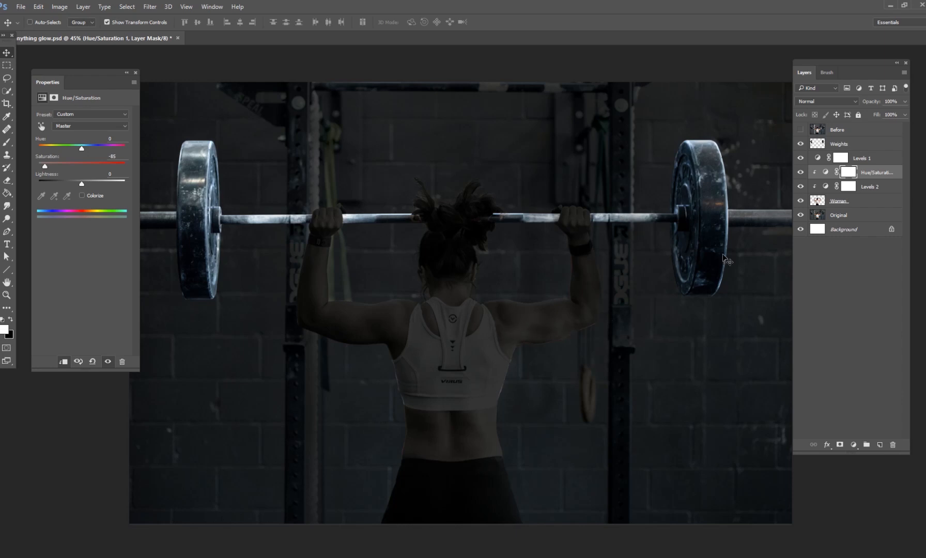
{"action": "mouse_move", "coordinate": [169, 142]}
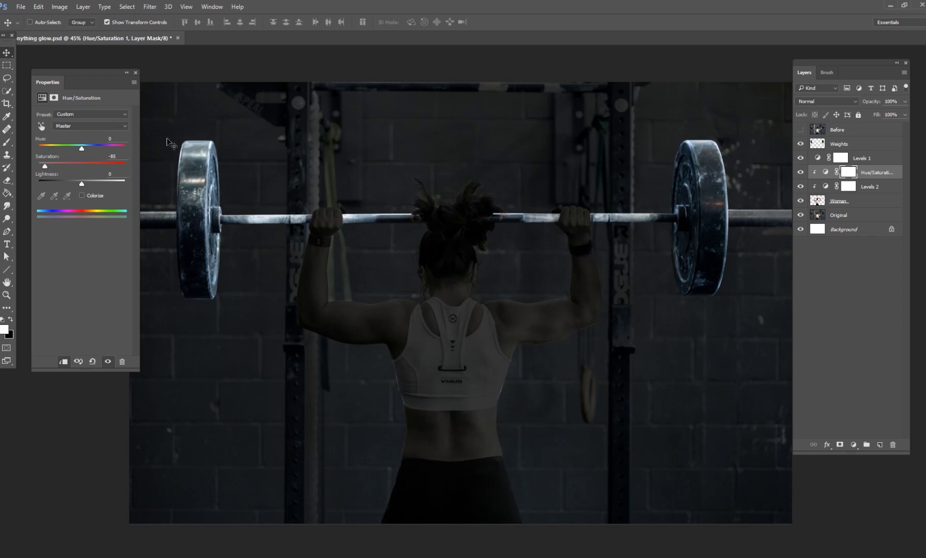
{"action": "left_click", "coordinate": [861, 158]}
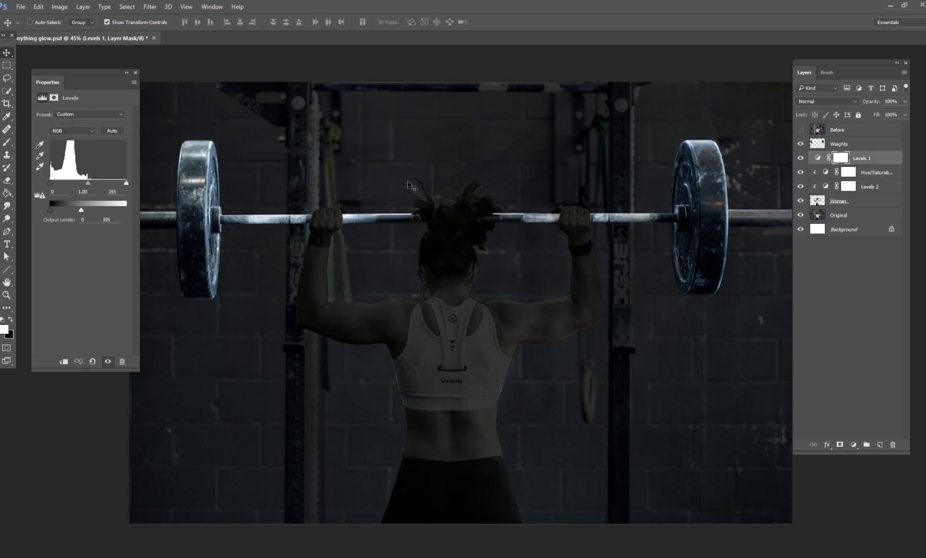
{"action": "left_click", "coordinate": [880, 445]}
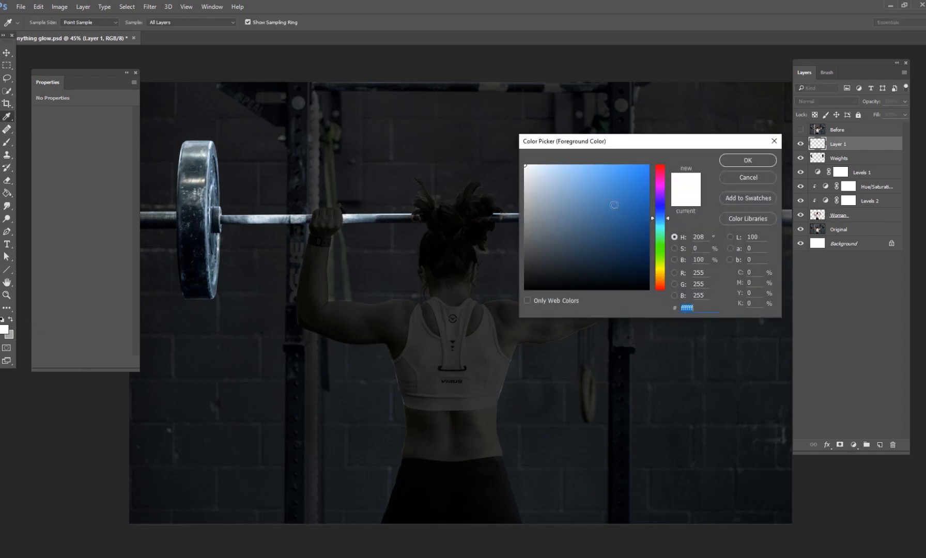
Pick light blue #7fb3d1 and paint a soft glow around both plates
{"action": "left_click", "coordinate": [574, 187]}
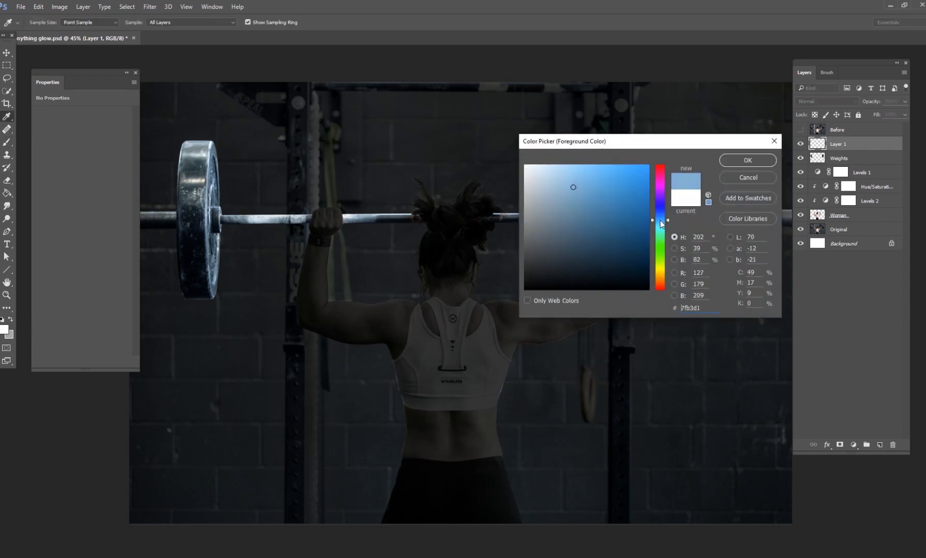
{"action": "left_click", "coordinate": [747, 160]}
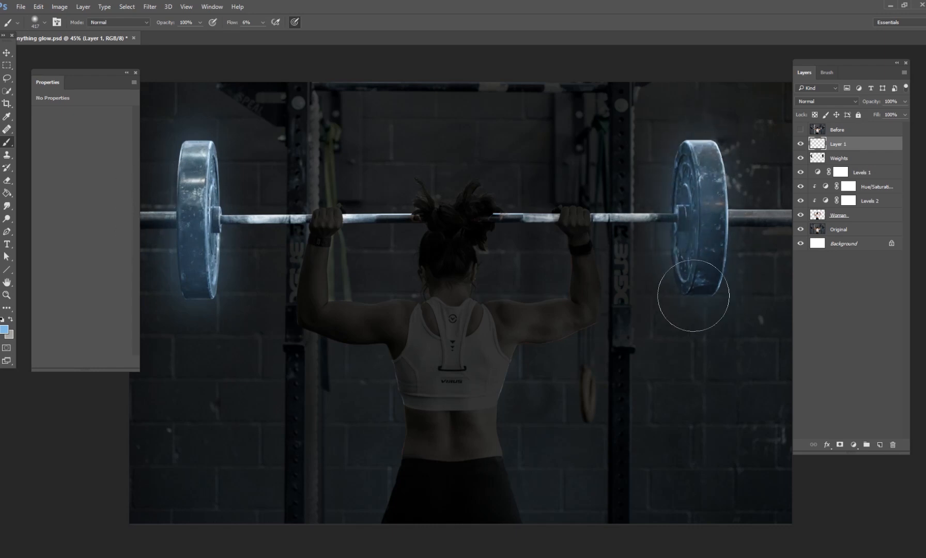
Paint a smaller-brush glow along the bar and toggle Layer 1 to compare
{"action": "right_click", "coordinate": [603, 213]}
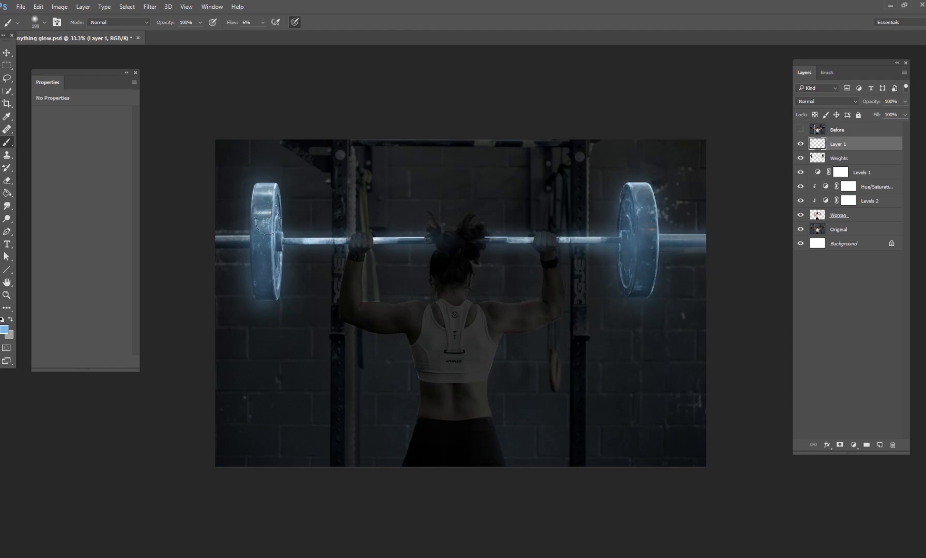
{"action": "left_click", "coordinate": [266, 210]}
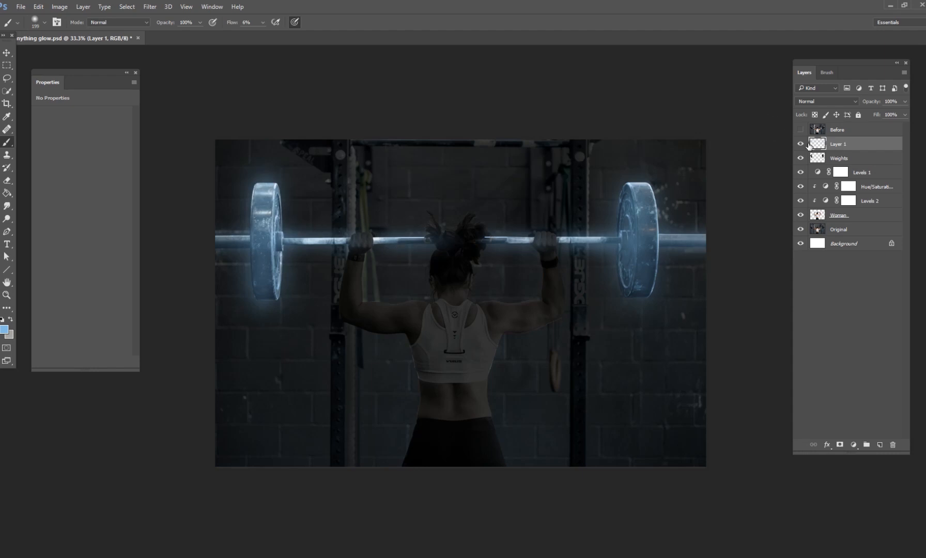
{"action": "left_click", "coordinate": [801, 143]}
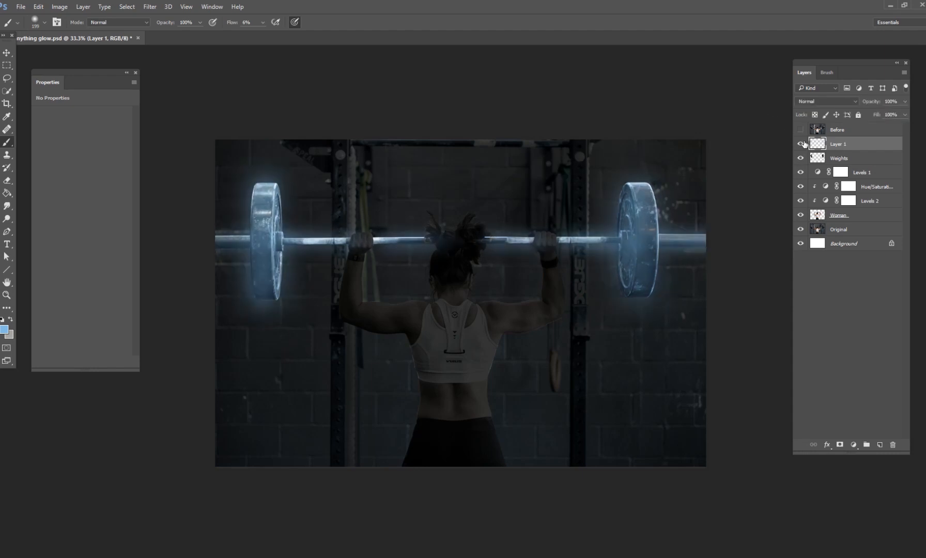
{"action": "left_click", "coordinate": [801, 144]}
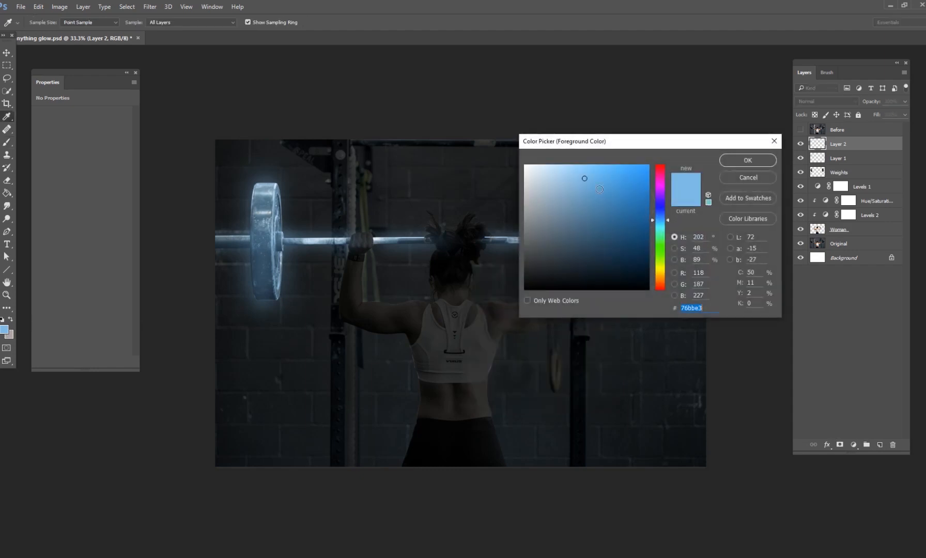
Paint a huge soft #4093d9 wash over the image and blend it as Screen
{"action": "left_click", "coordinate": [612, 183]}
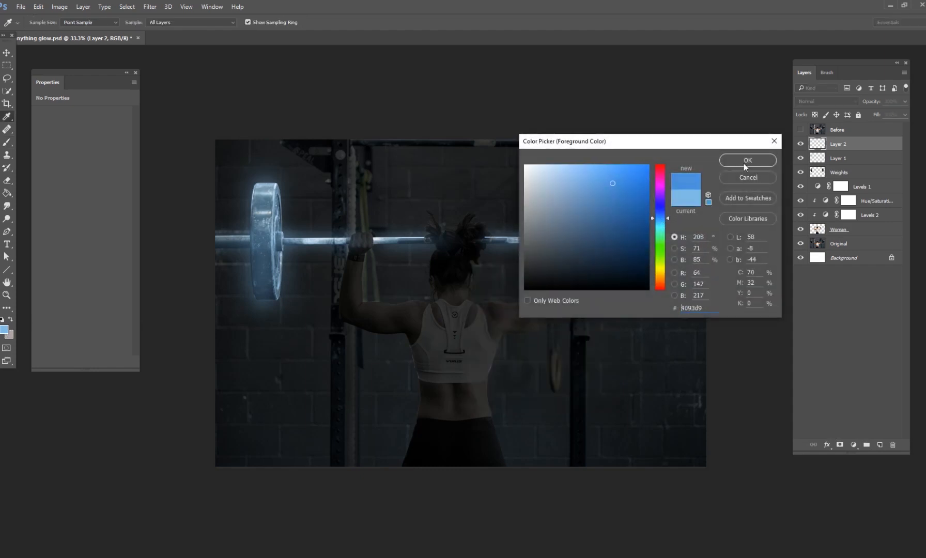
{"action": "left_click", "coordinate": [748, 160]}
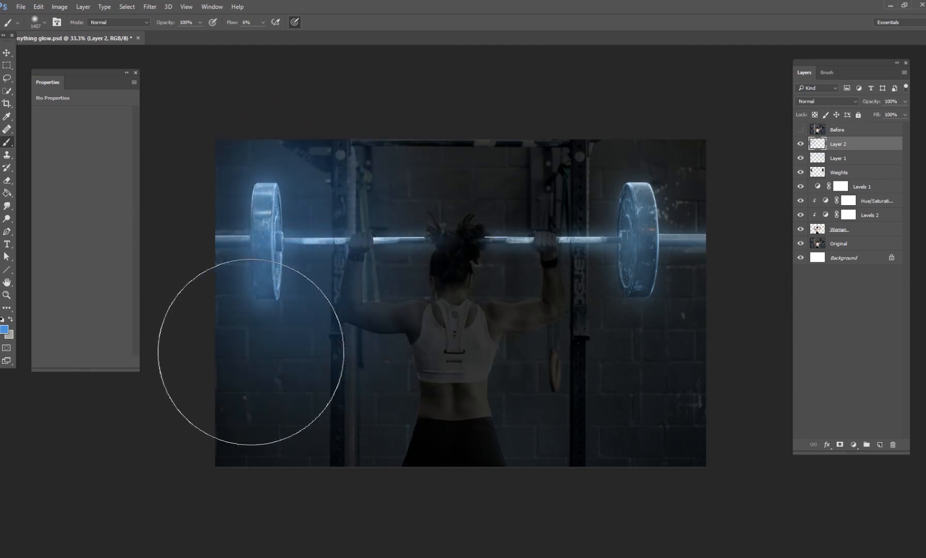
{"action": "mouse_move", "coordinate": [700, 201]}
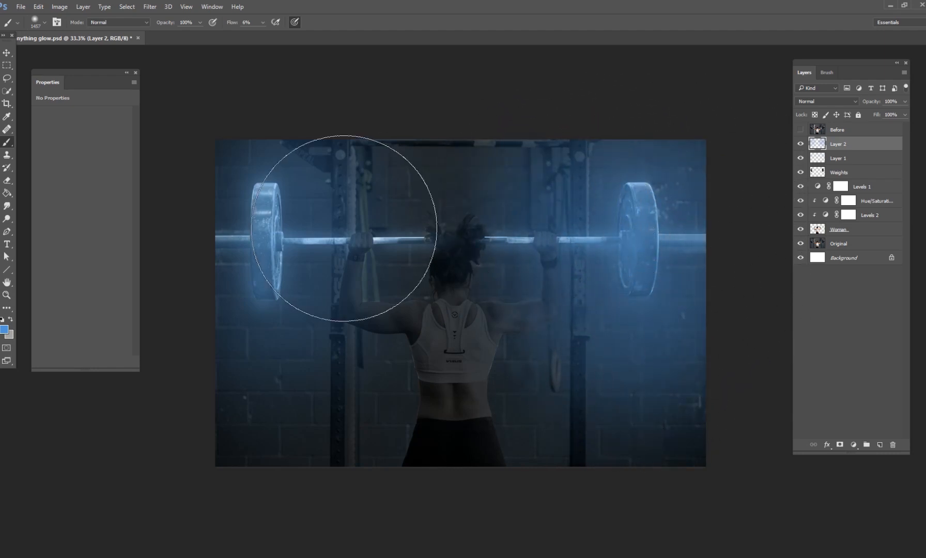
{"action": "mouse_move", "coordinate": [375, 210]}
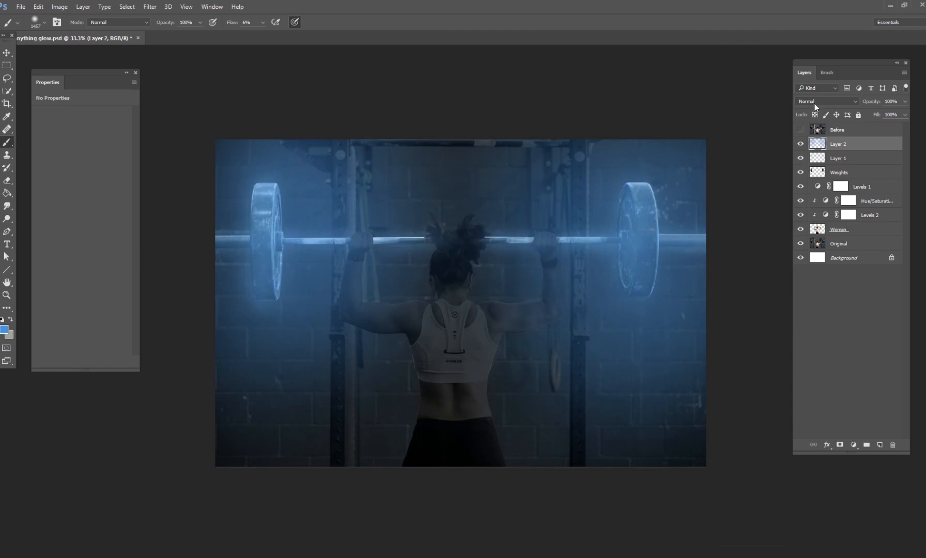
{"action": "left_click", "coordinate": [827, 100]}
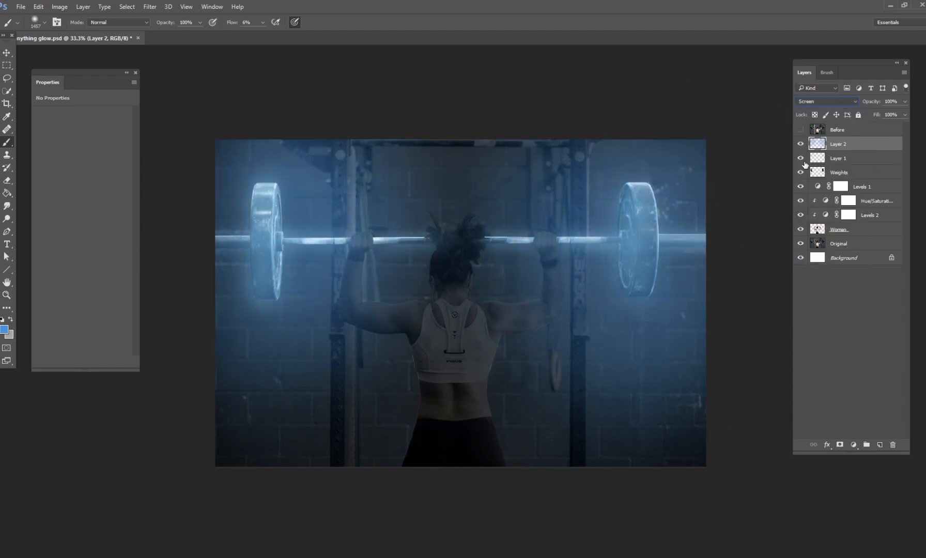
{"action": "left_click", "coordinate": [801, 129]}
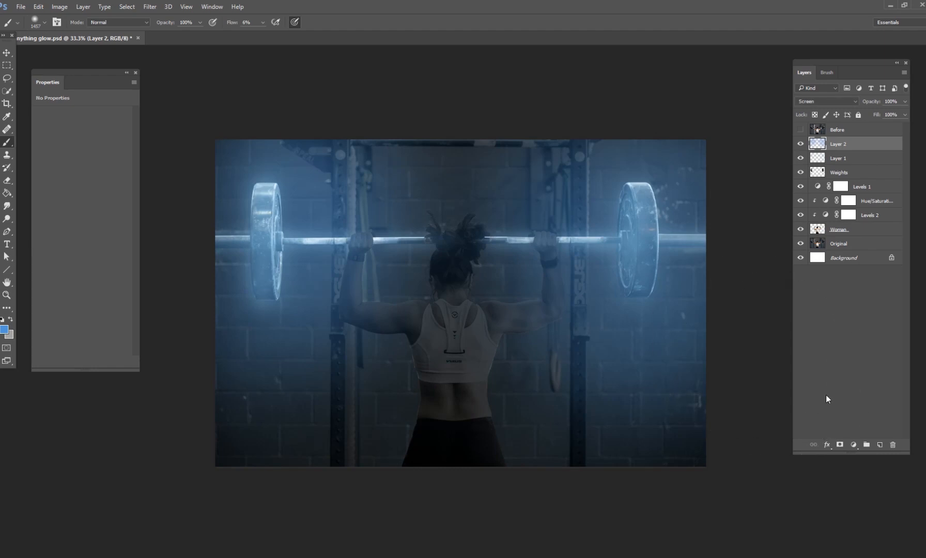
{"action": "left_click", "coordinate": [880, 452]}
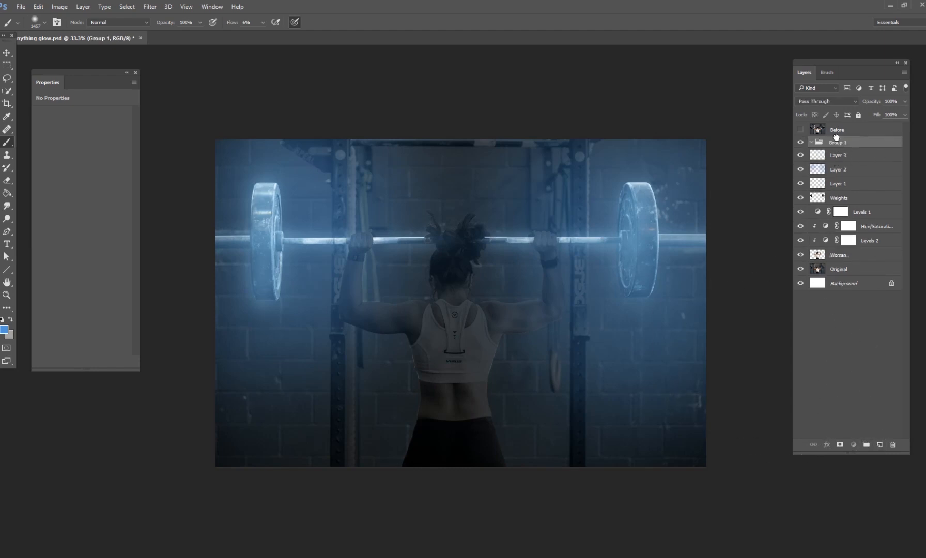
Paint extra blue over the plates on Layer 3 in Group 1, toggling it to compare
{"action": "left_click", "coordinate": [845, 154]}
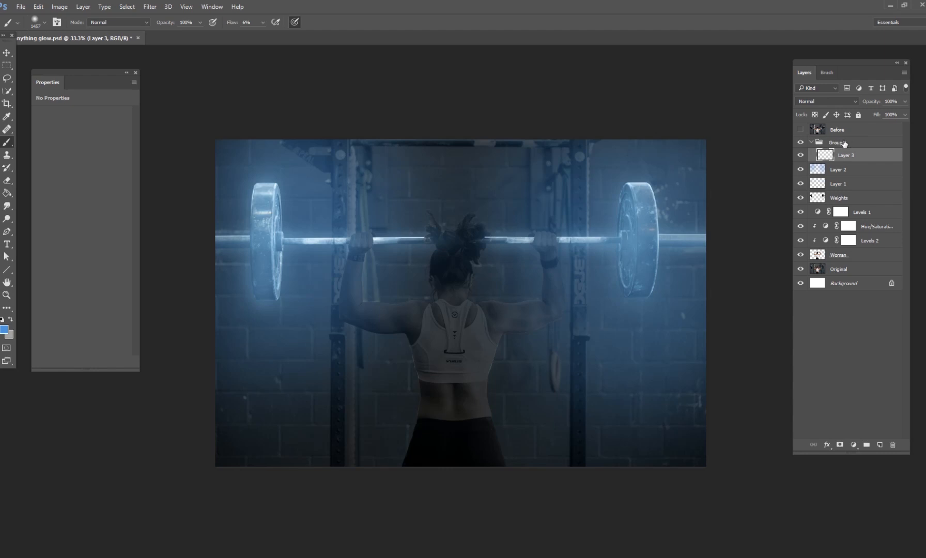
{"action": "left_click", "coordinate": [826, 101]}
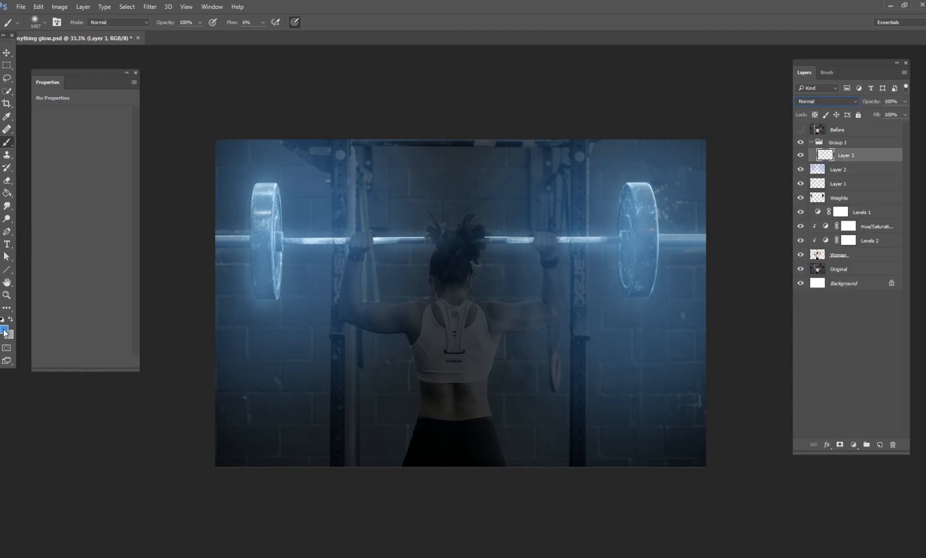
{"action": "mouse_move", "coordinate": [519, 209]}
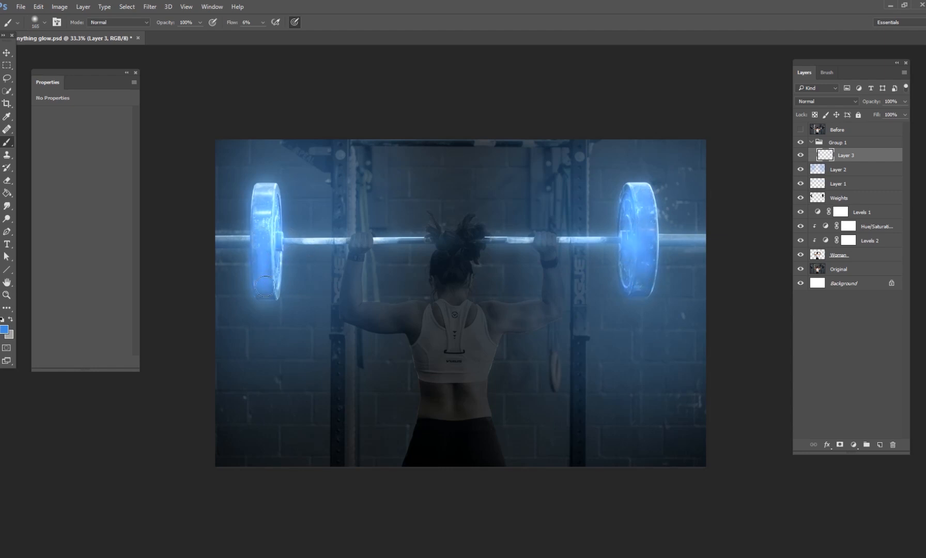
{"action": "left_click", "coordinate": [801, 156]}
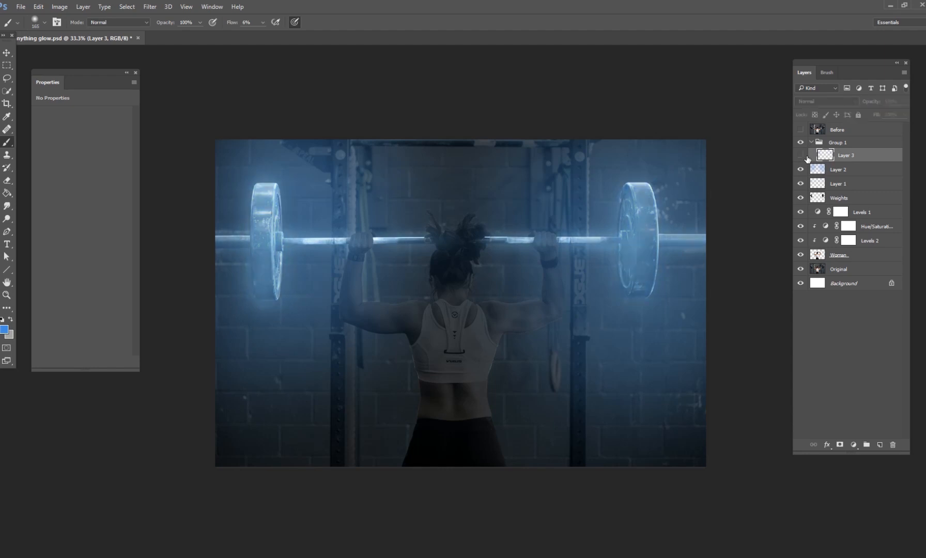
{"action": "left_click", "coordinate": [801, 156]}
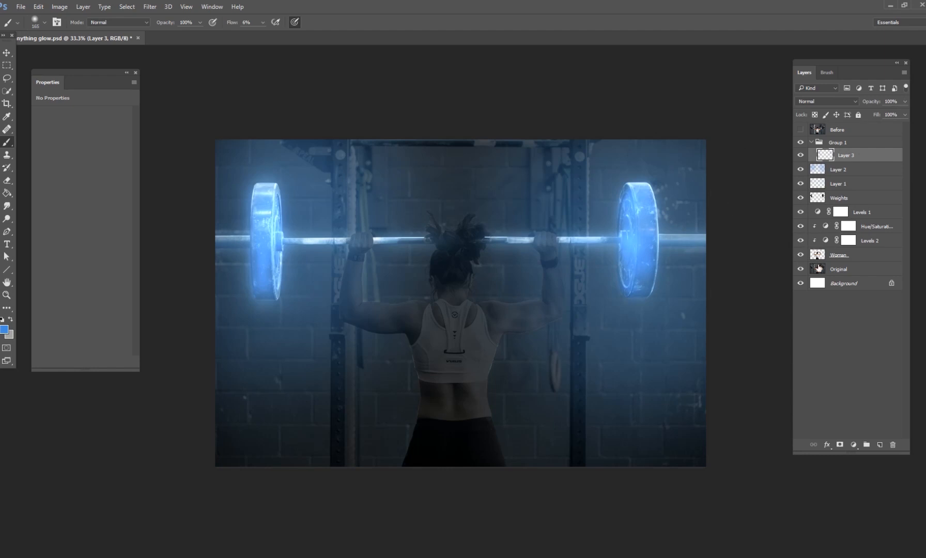
Mask the Levels 2 darkening with soft black paint over her arms and shoulders
{"action": "left_click", "coordinate": [839, 255]}
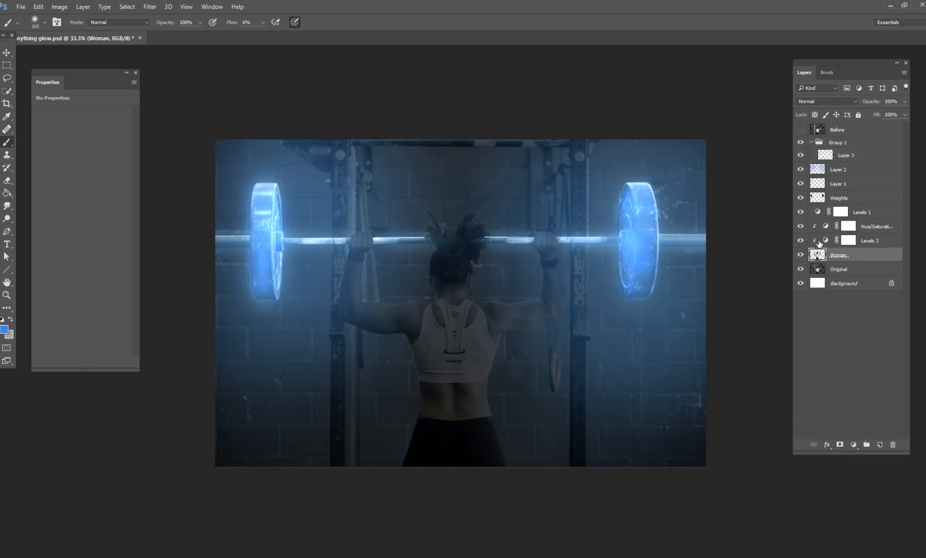
{"action": "left_click", "coordinate": [801, 241]}
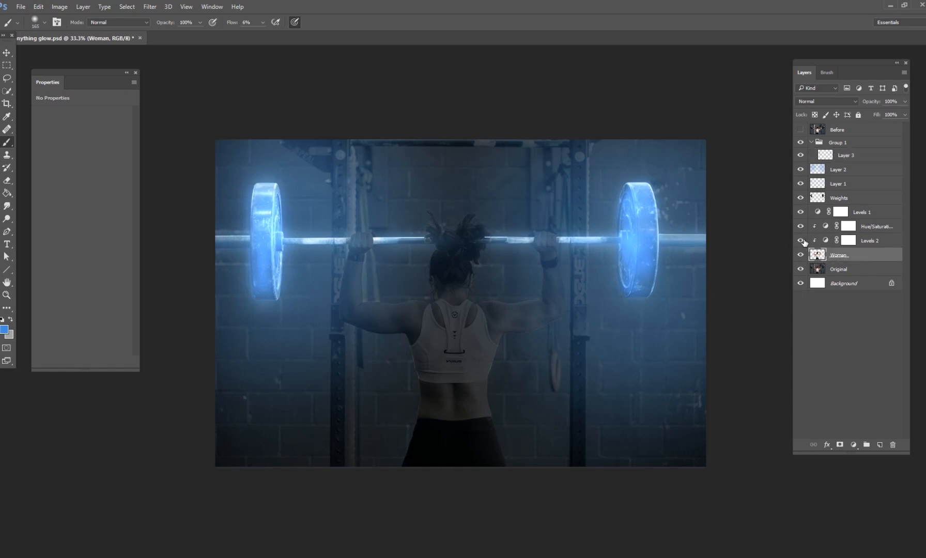
{"action": "left_click", "coordinate": [801, 243]}
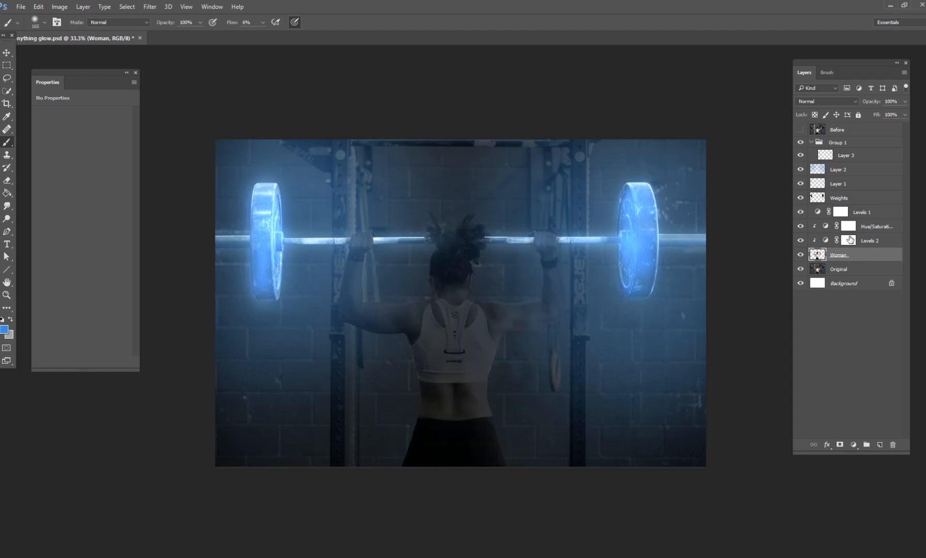
{"action": "left_click", "coordinate": [848, 241]}
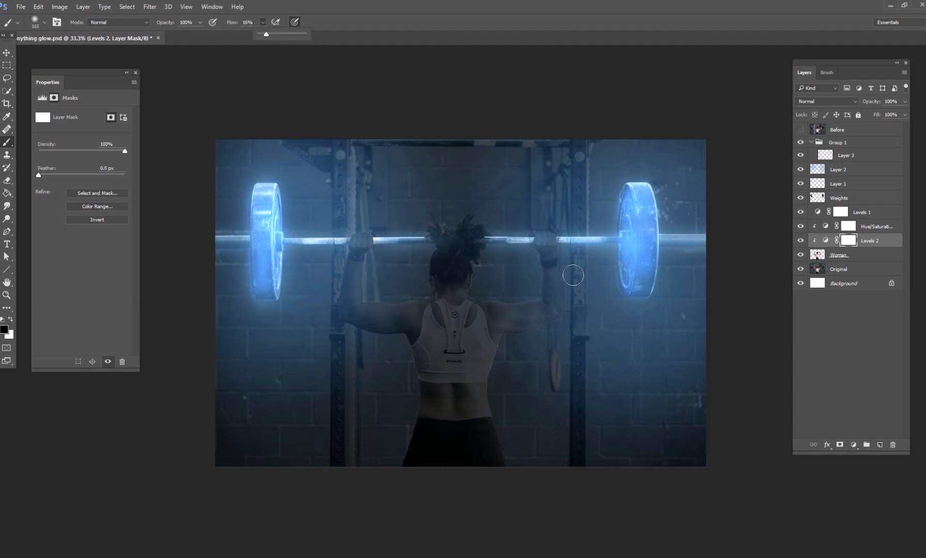
{"action": "mouse_move", "coordinate": [574, 298]}
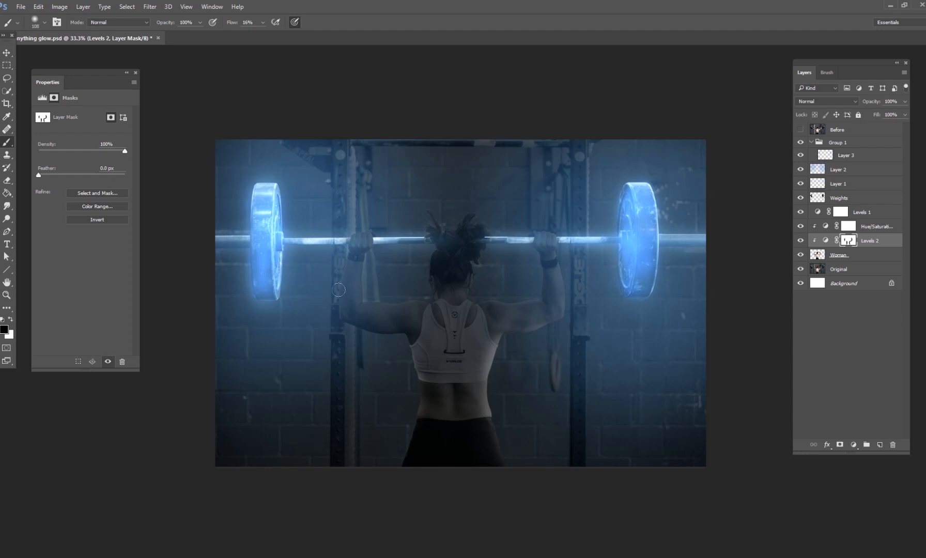
{"action": "mouse_move", "coordinate": [412, 404]}
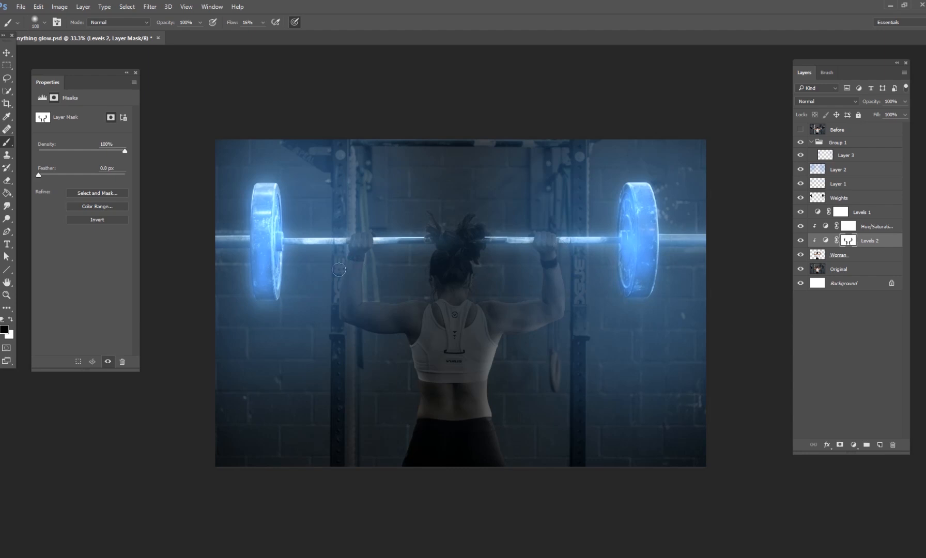
{"action": "mouse_move", "coordinate": [335, 293]}
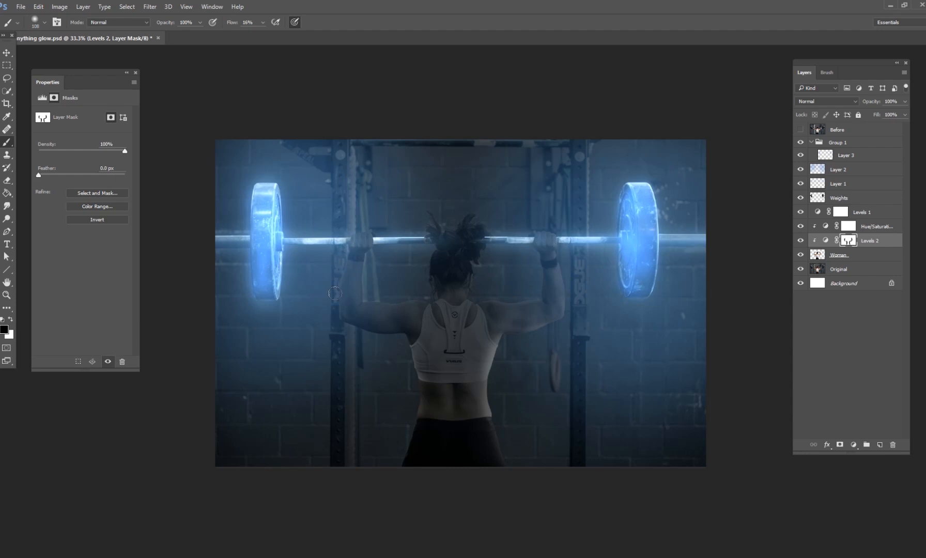
{"action": "mouse_move", "coordinate": [408, 397]}
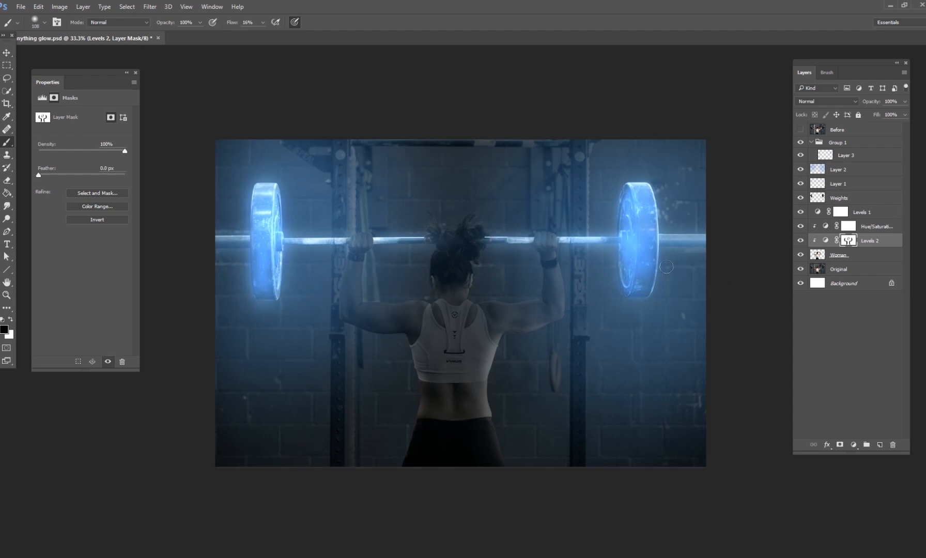
{"action": "left_click", "coordinate": [849, 240]}
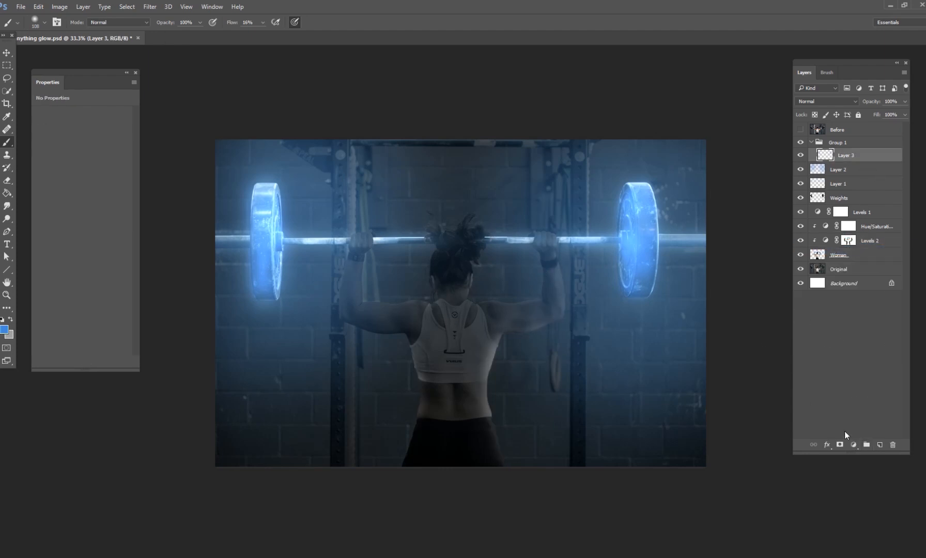
On woman-masked Layer 4, paint the weights' sampled blue along her shoulders, arms and hair
{"action": "left_click", "coordinate": [838, 142]}
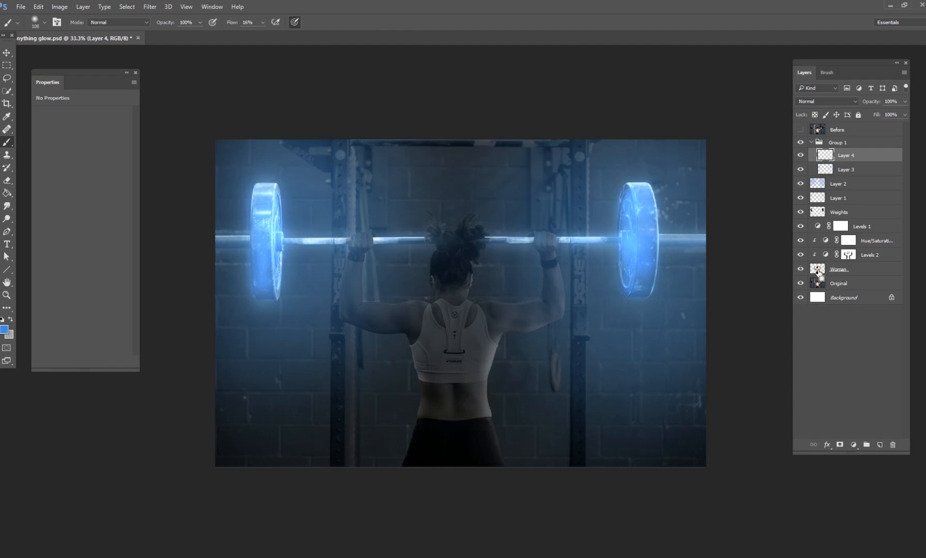
{"action": "left_click", "coordinate": [838, 445]}
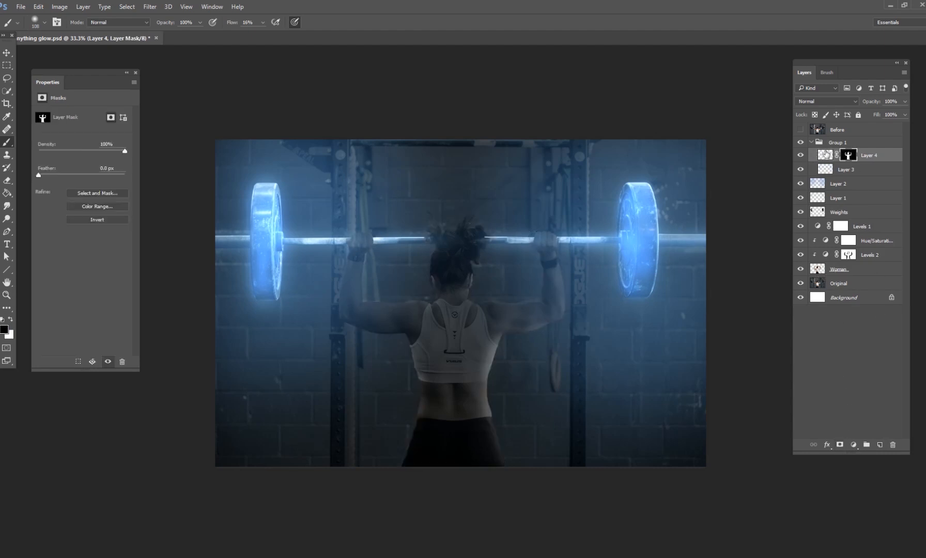
{"action": "left_click", "coordinate": [826, 154]}
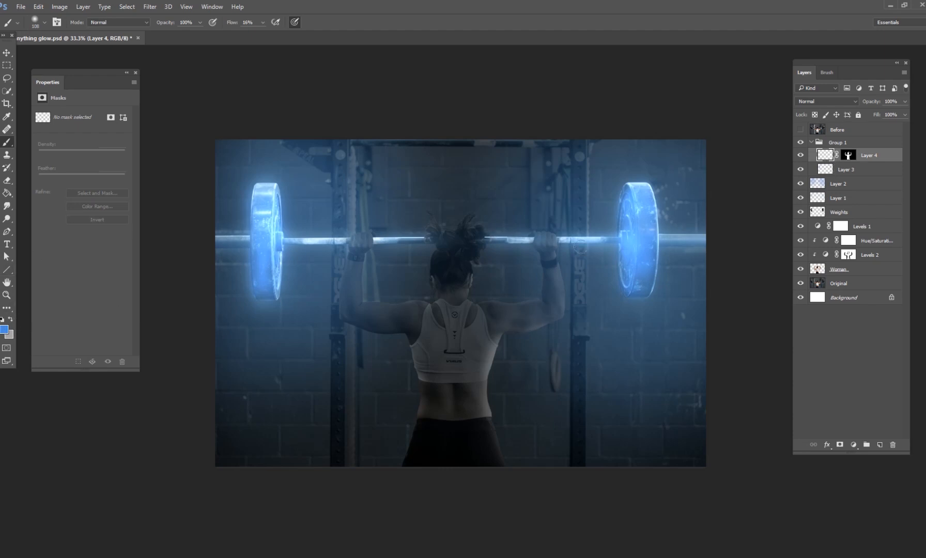
{"action": "left_click", "coordinate": [3, 329]}
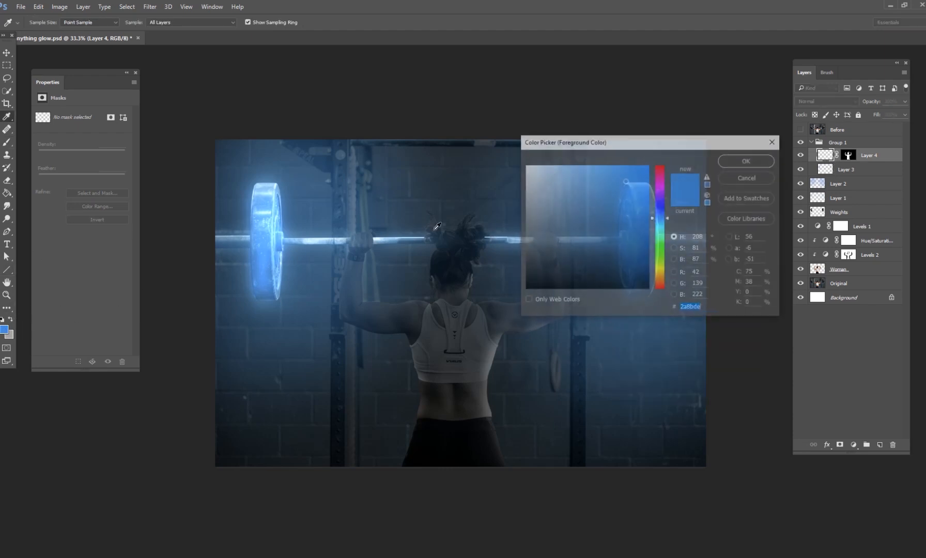
{"action": "left_click", "coordinate": [745, 161]}
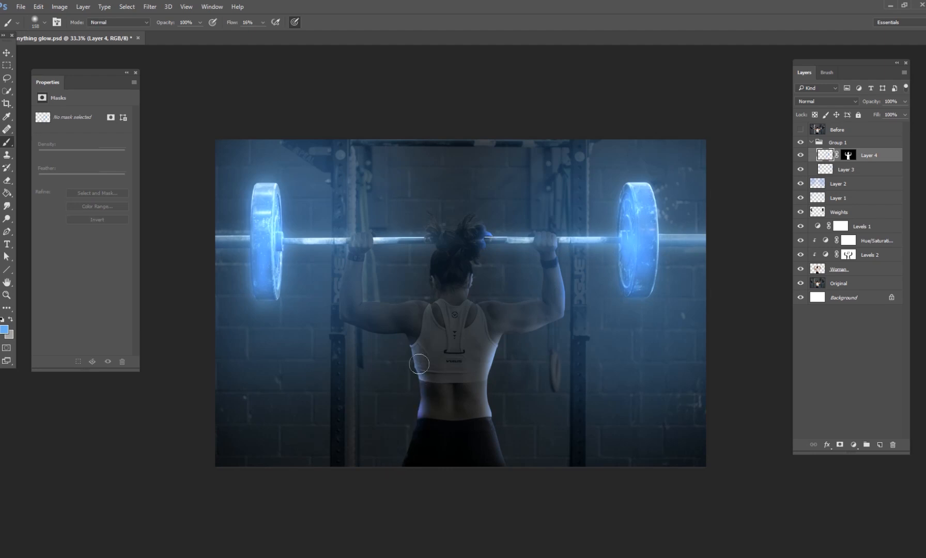
{"action": "right_click", "coordinate": [419, 364]}
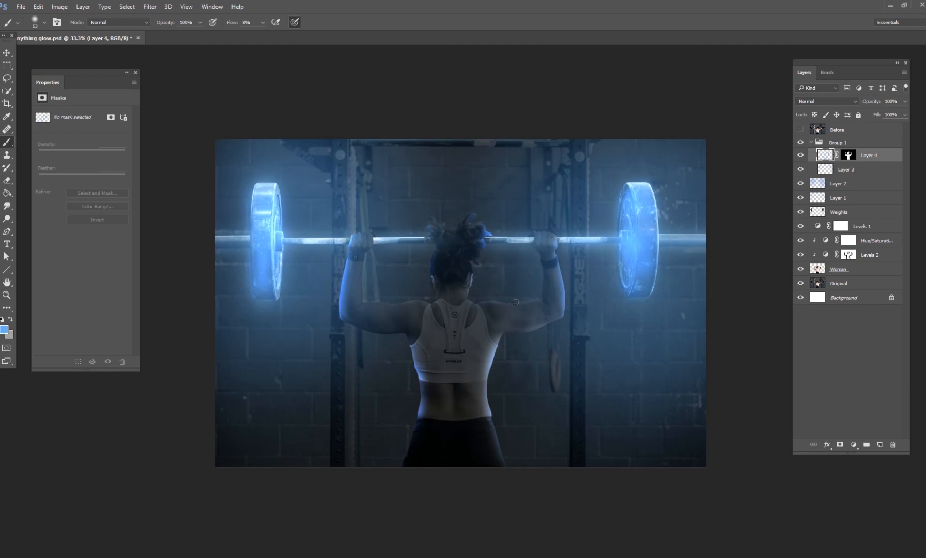
{"action": "mouse_move", "coordinate": [425, 299]}
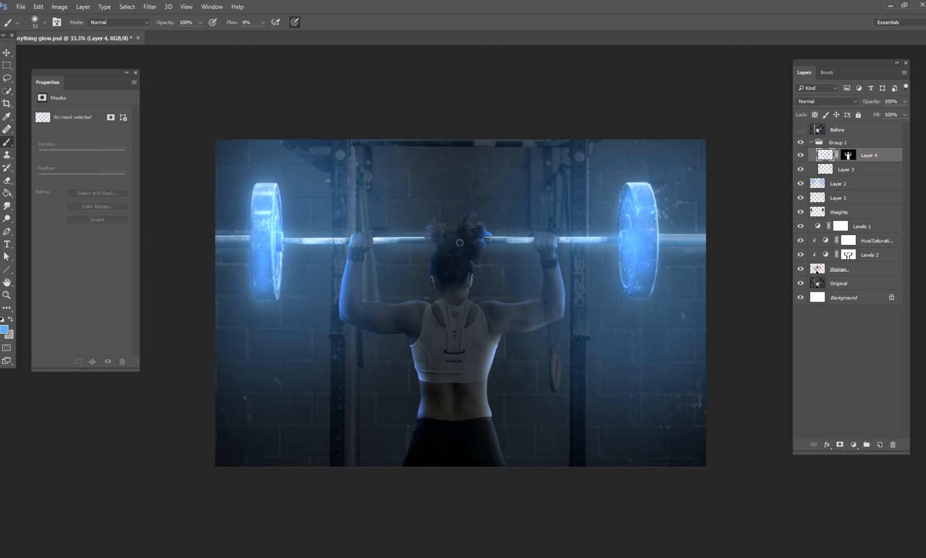
{"action": "left_click", "coordinate": [812, 143]}
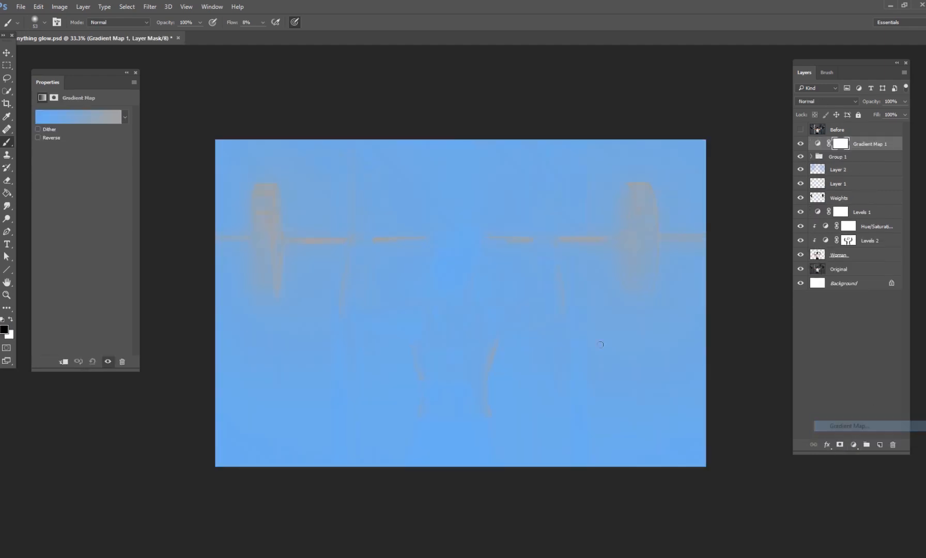
Set the Gradient Map's shadow stop to dark navy and blend it as Overlay
{"action": "left_click", "coordinate": [78, 116]}
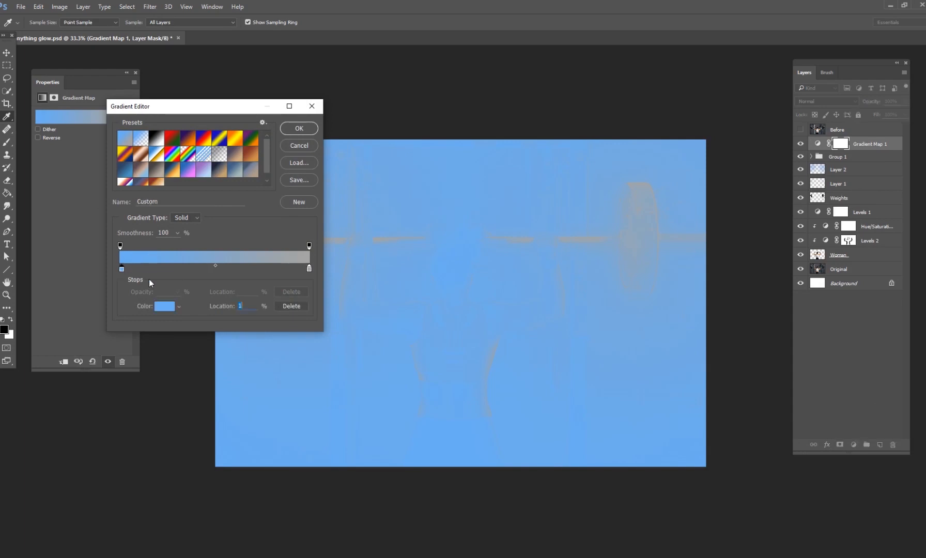
{"action": "left_click", "coordinate": [165, 307]}
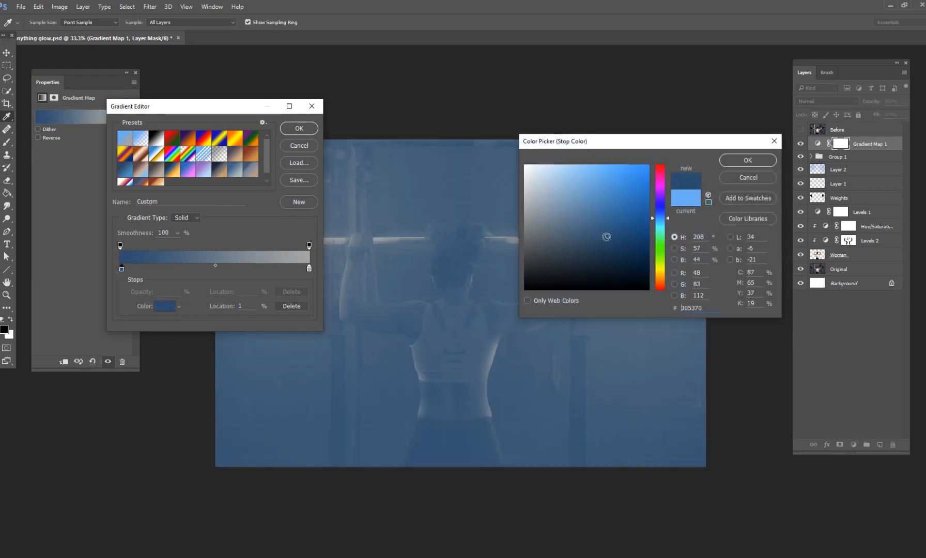
{"action": "left_click", "coordinate": [747, 160]}
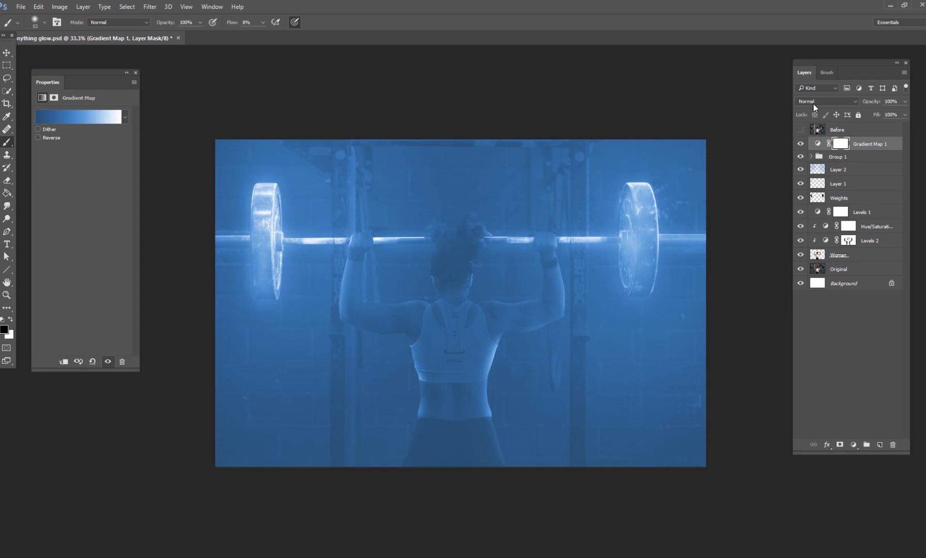
{"action": "left_click", "coordinate": [827, 101]}
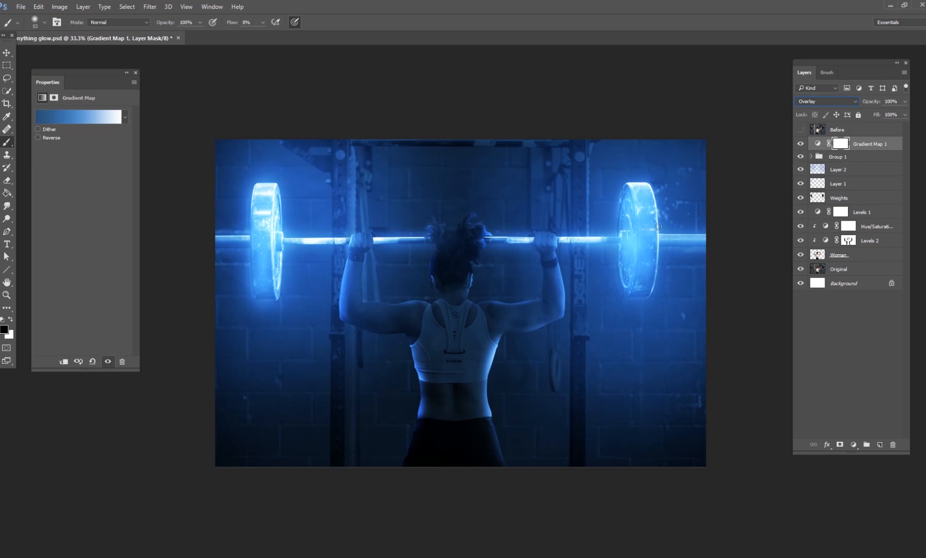
{"action": "left_click", "coordinate": [802, 130]}
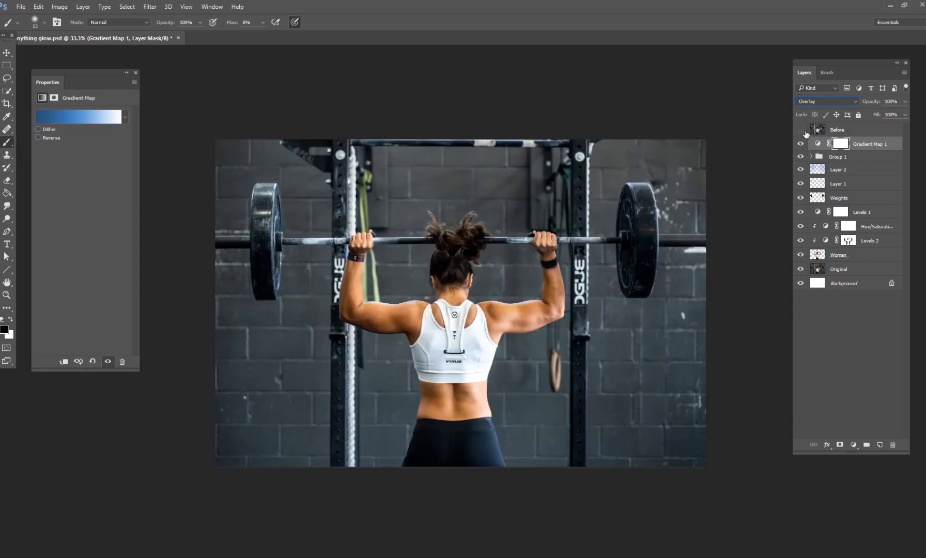
{"action": "left_click", "coordinate": [802, 132]}
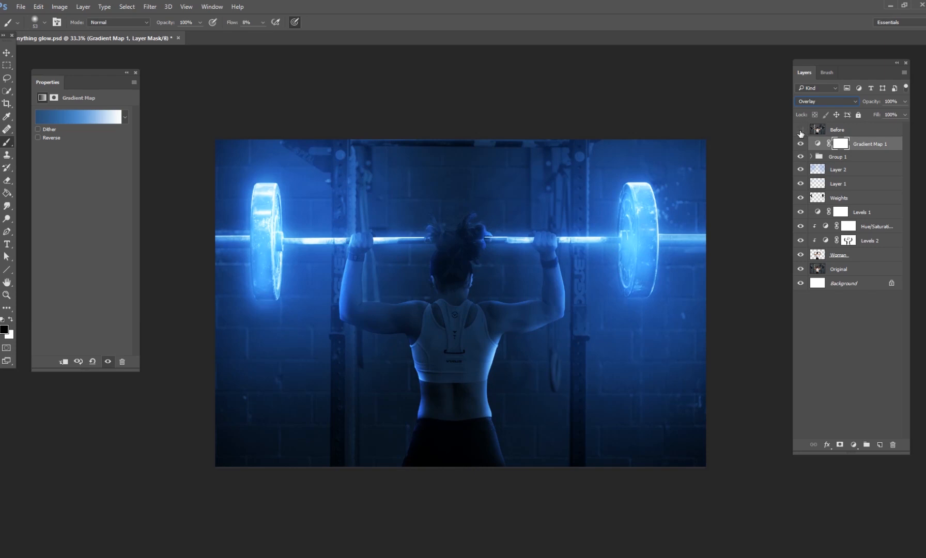
{"action": "left_click", "coordinate": [801, 129]}
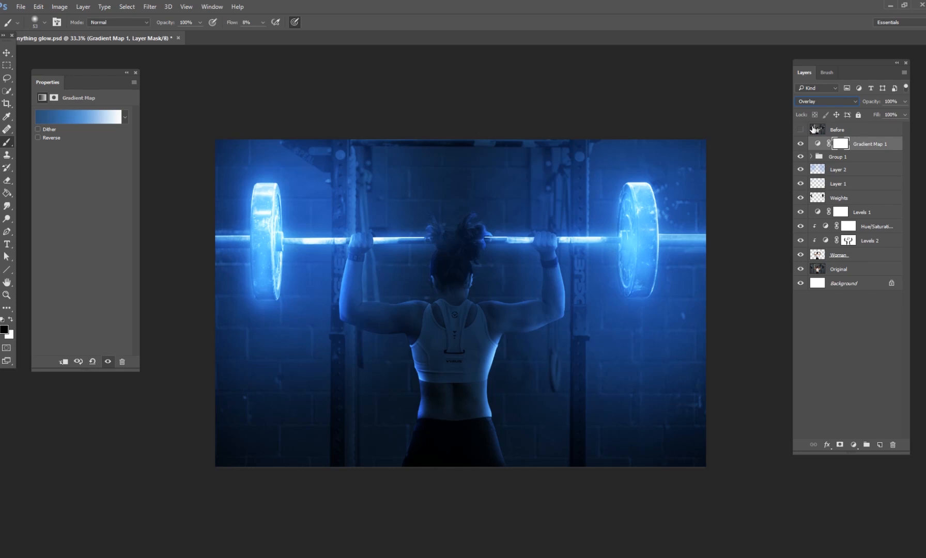
{"action": "left_click", "coordinate": [802, 144]}
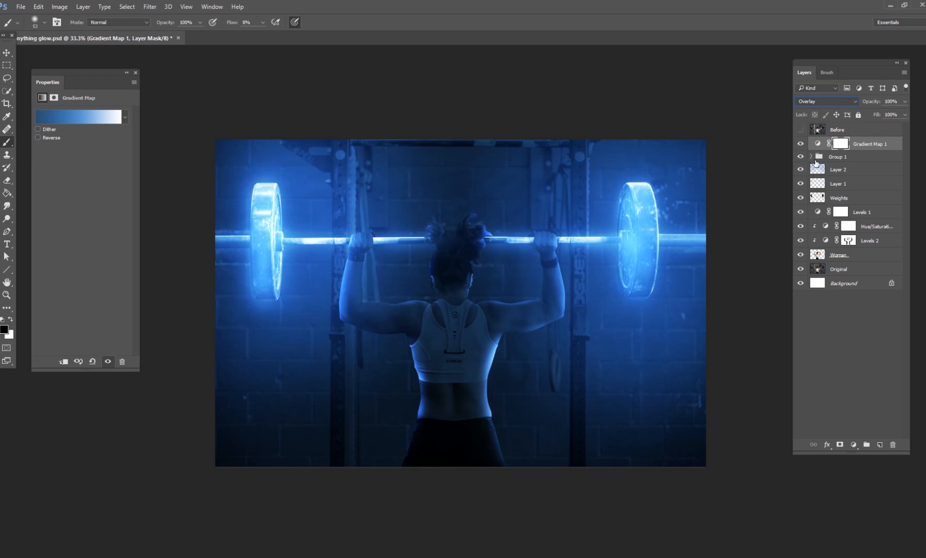
{"action": "left_click", "coordinate": [802, 157]}
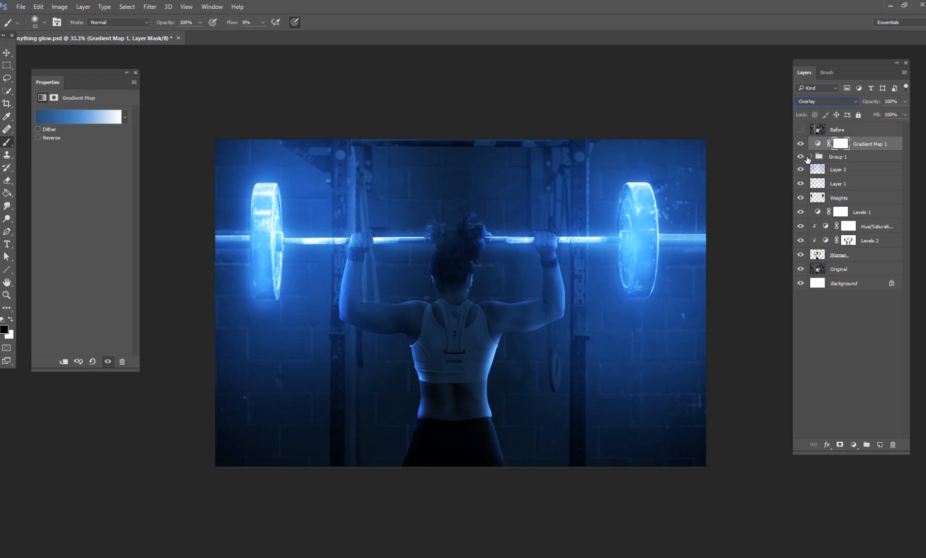